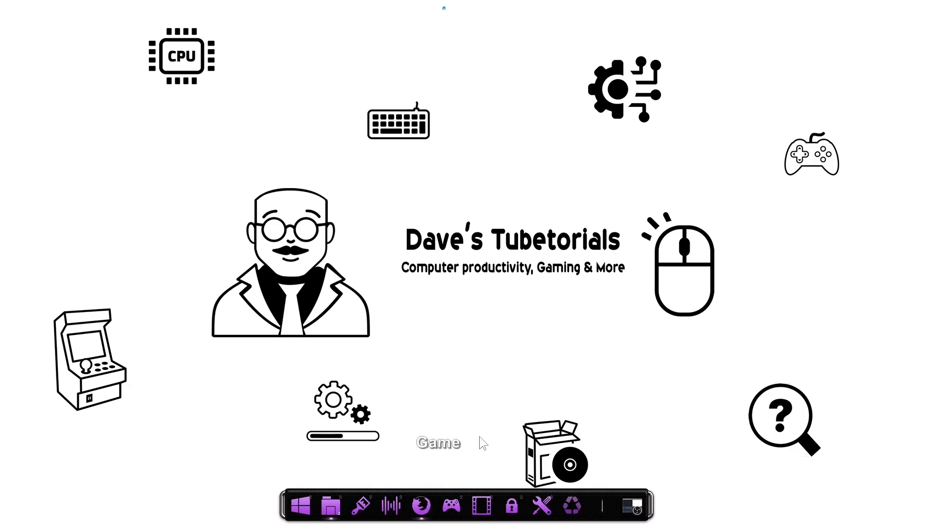
# - Search Google for 'mark v quake' in Firefox and open the Mark V - Quake Engine result on quakeone.com
pyautogui.click(418, 506)
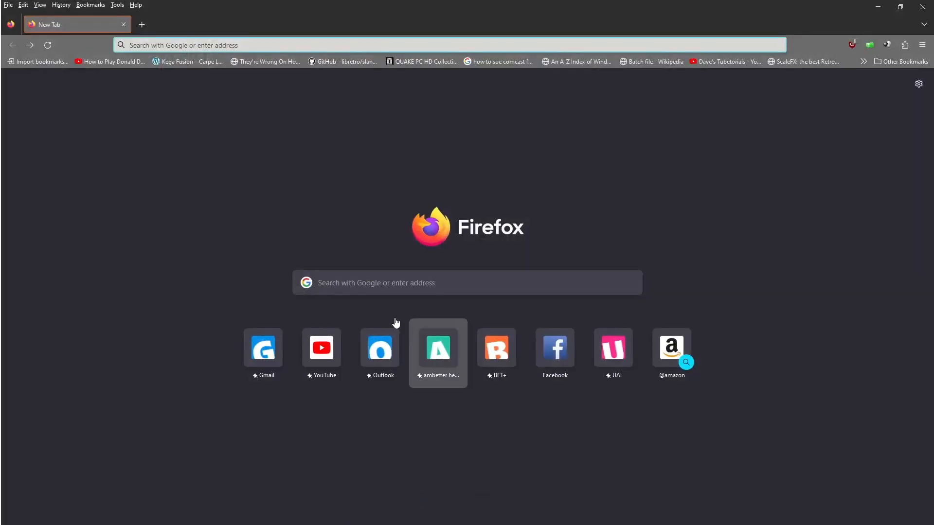
pyautogui.write('mark v quak')
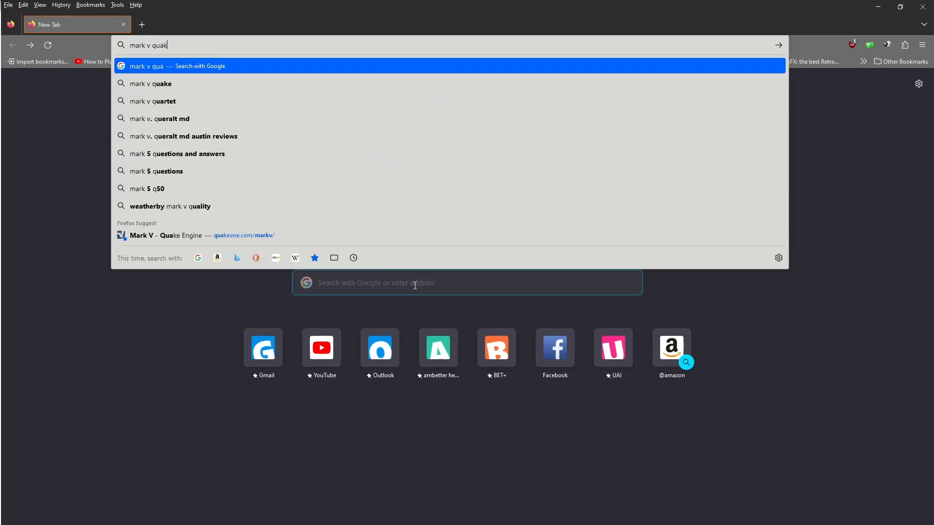
pyautogui.click(154, 83)
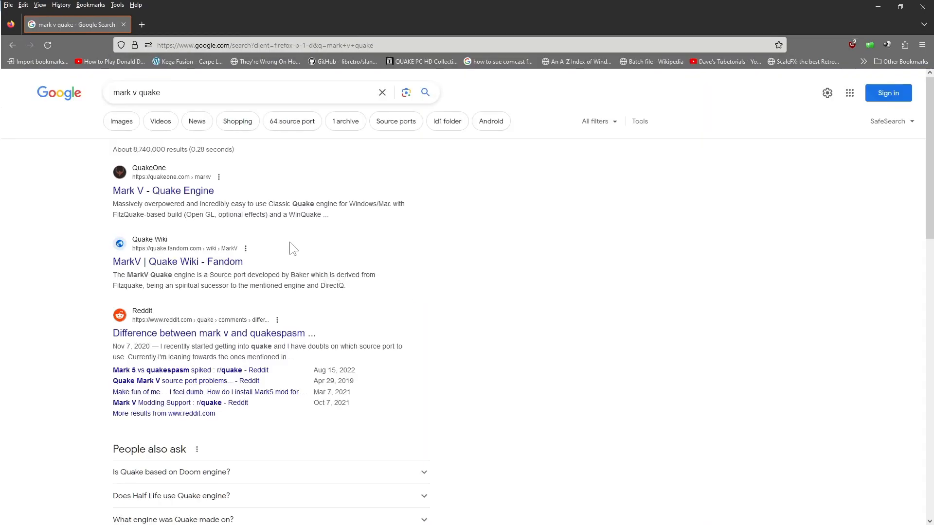
pyautogui.click(163, 191)
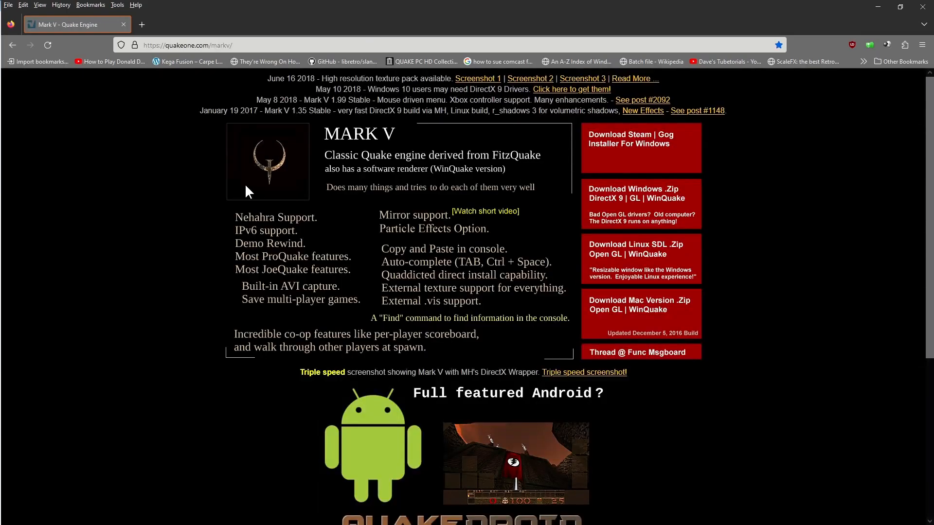
pyautogui.moveTo(655, 199)
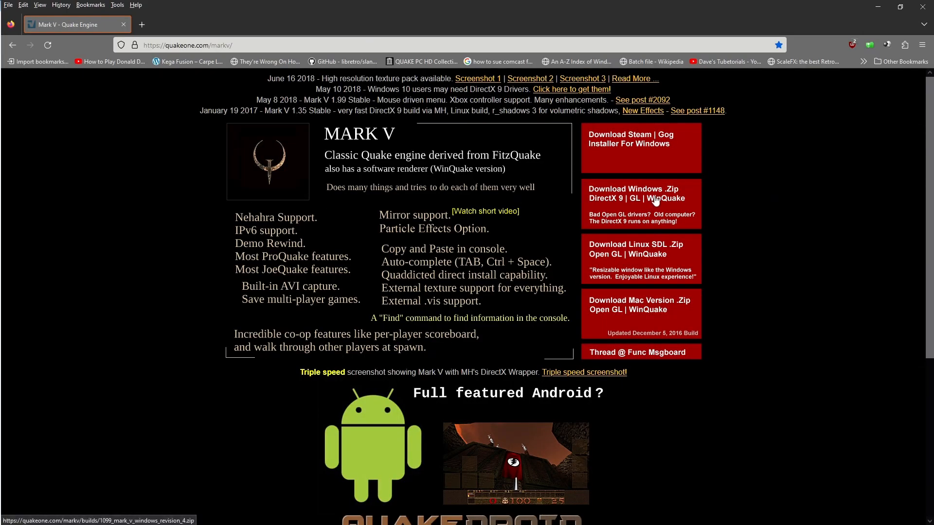
pyautogui.moveTo(666, 195)
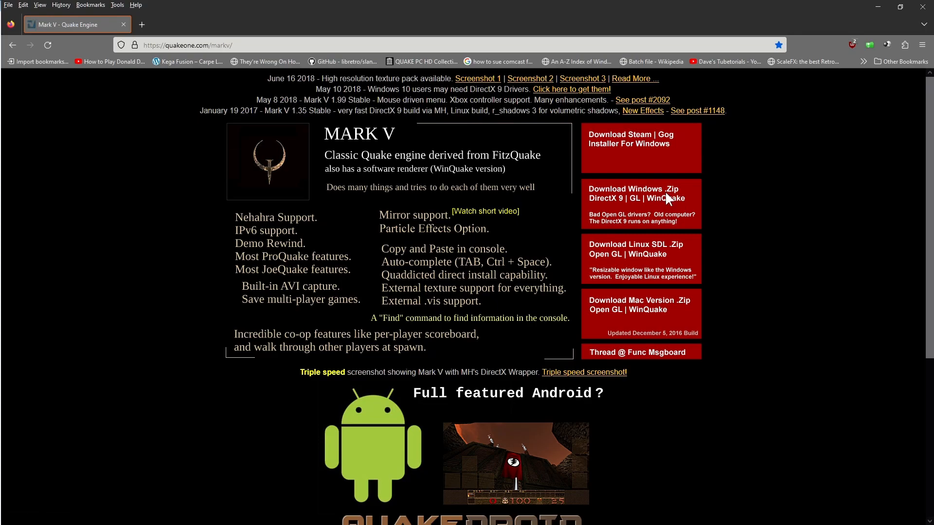
pyautogui.moveTo(896, 510)
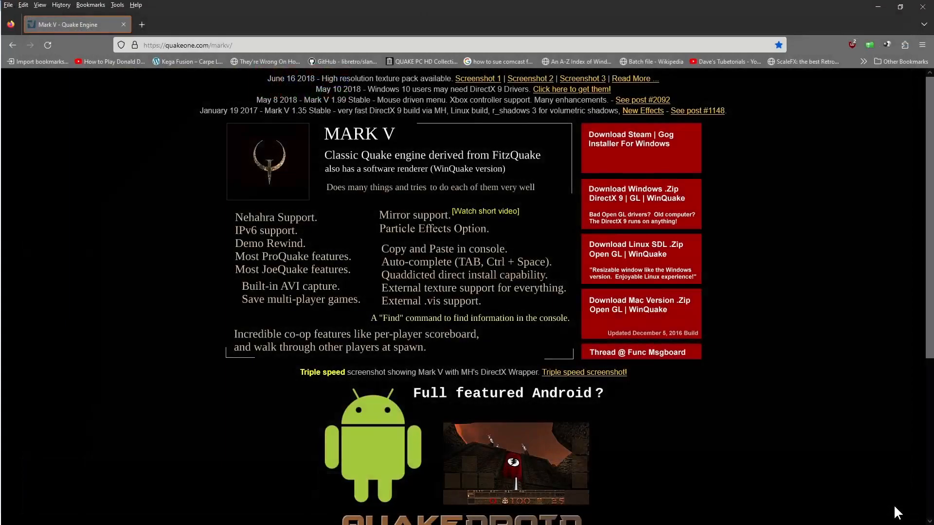
pyautogui.moveTo(631, 83)
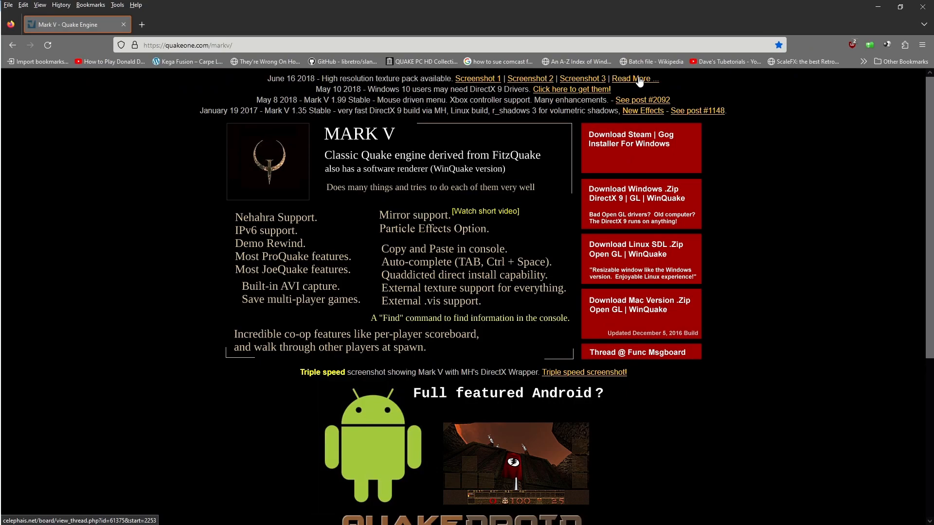
# - Open the Func_Msgboard Mark V thread via Read More, start the HD Pack download, then cancel saving it
pyautogui.click(636, 78)
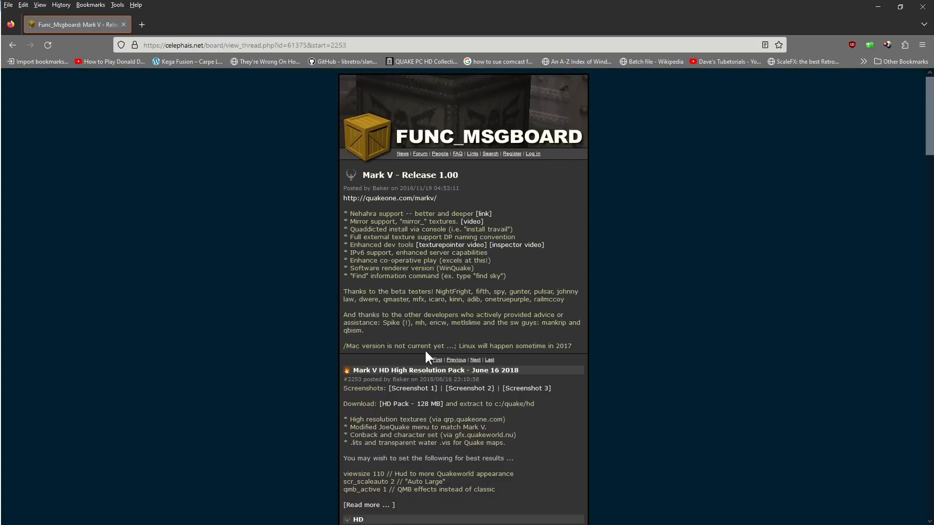
pyautogui.scroll(-3)
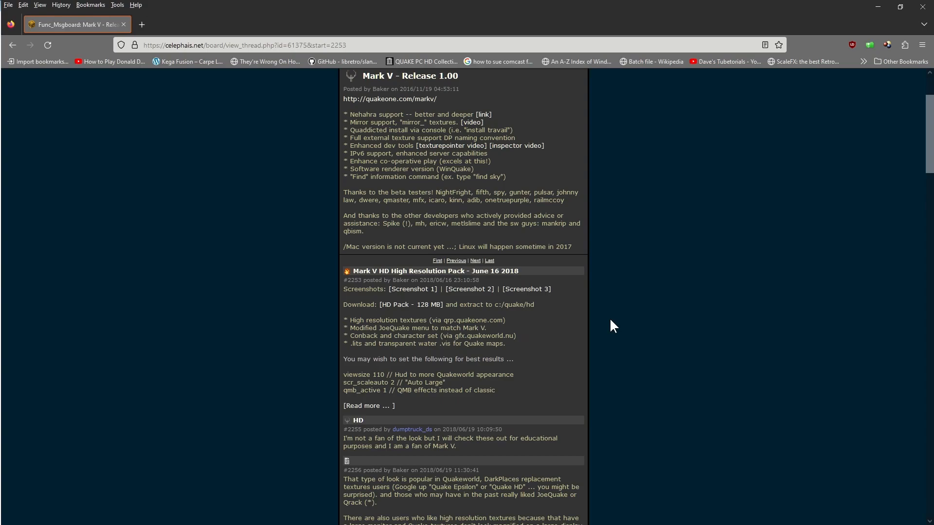
pyautogui.moveTo(615, 322)
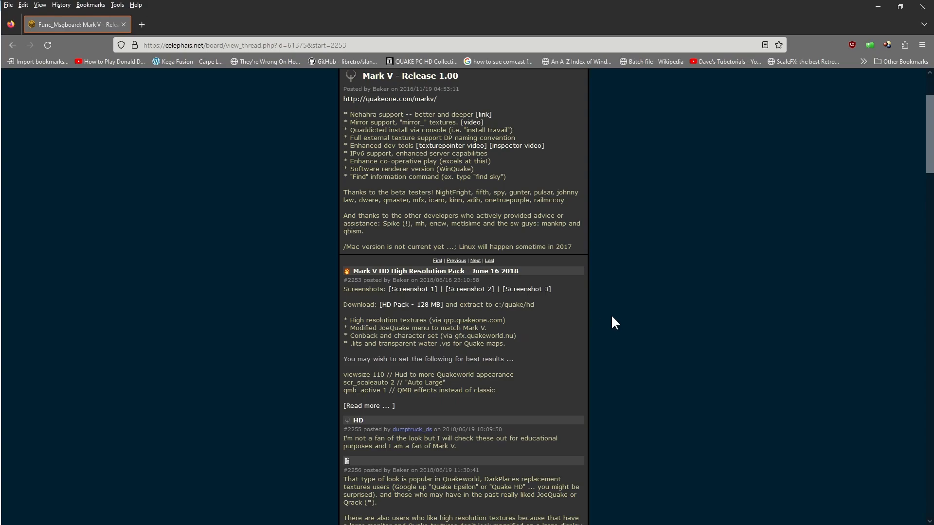
pyautogui.moveTo(426, 306)
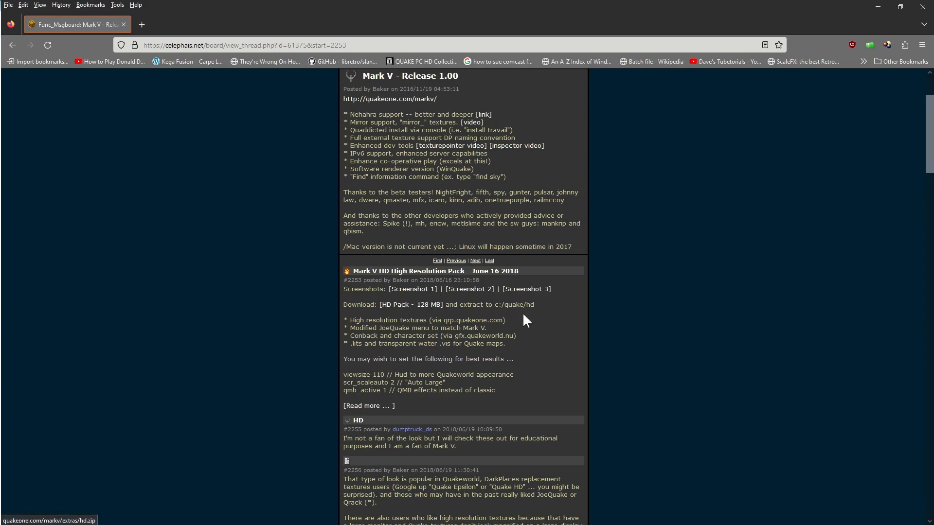
pyautogui.moveTo(423, 313)
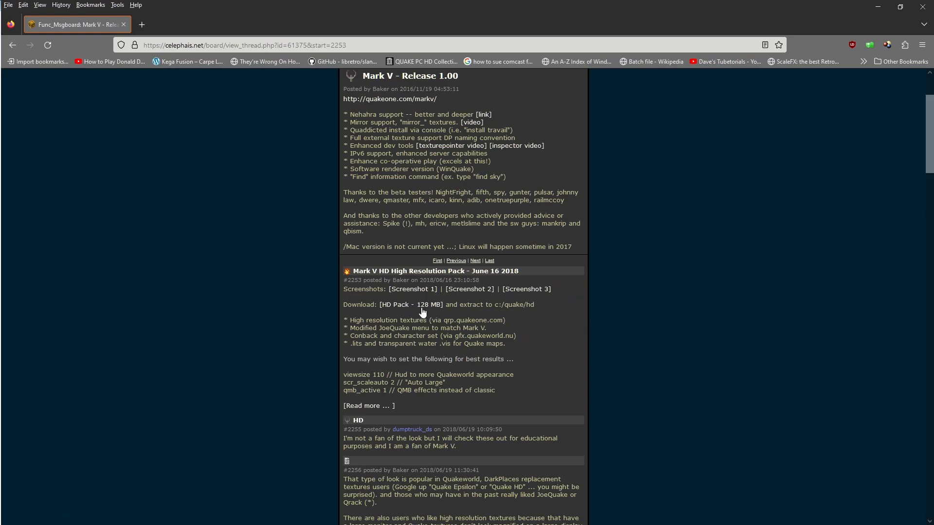
pyautogui.click(402, 305)
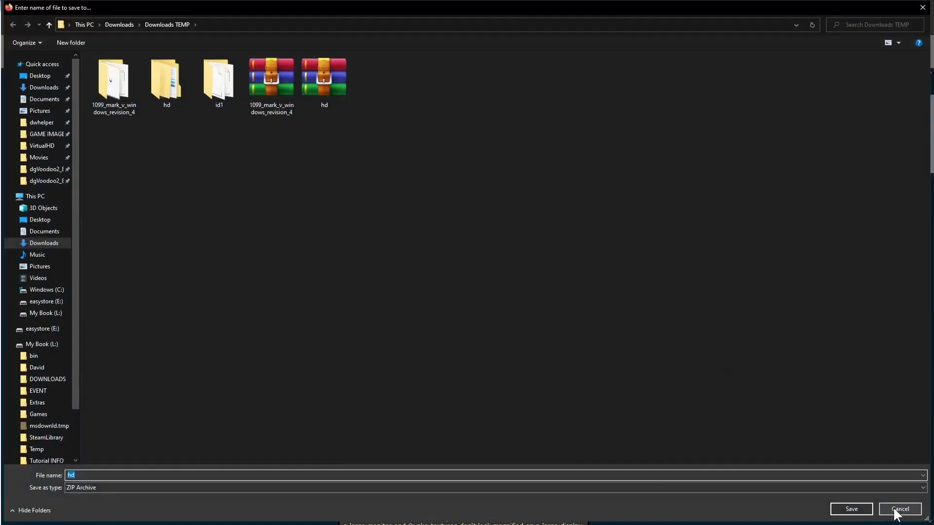
pyautogui.click(899, 509)
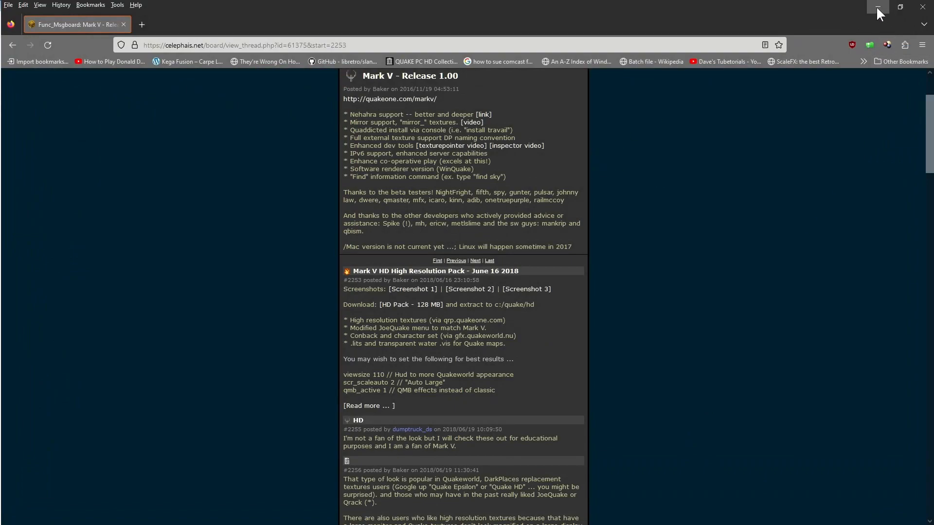
# - In Downloads TEMP, extract 1099_mark_v_windows_revision_4 zip and hd.zip each into its own folder
pyautogui.click(877, 7)
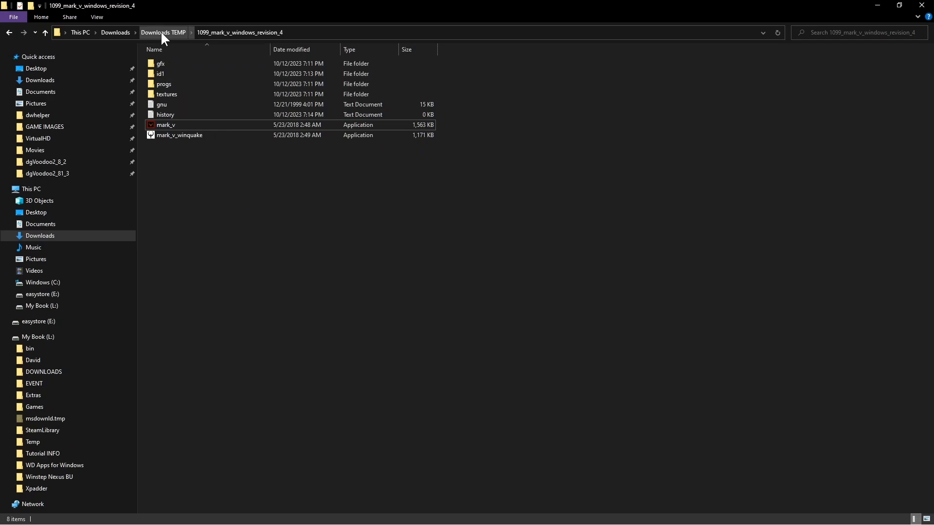
pyautogui.click(164, 33)
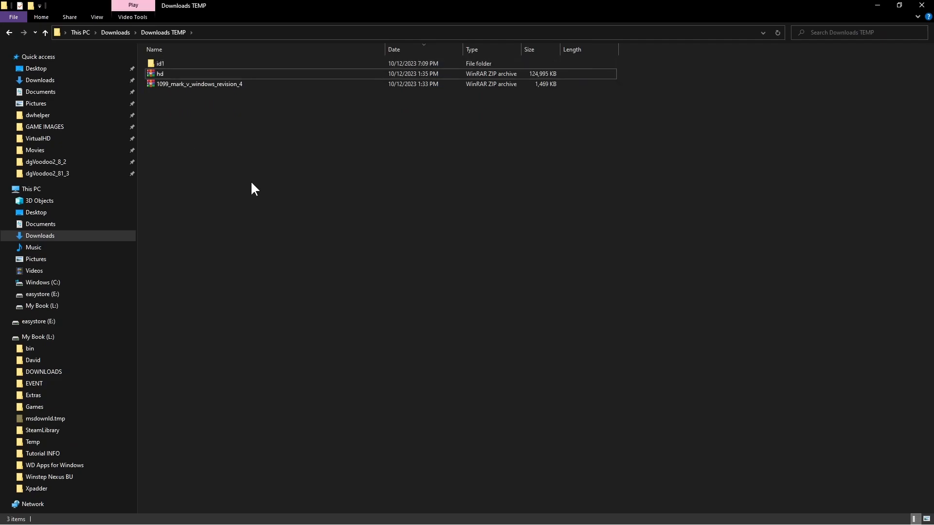
pyautogui.rightClick(198, 84)
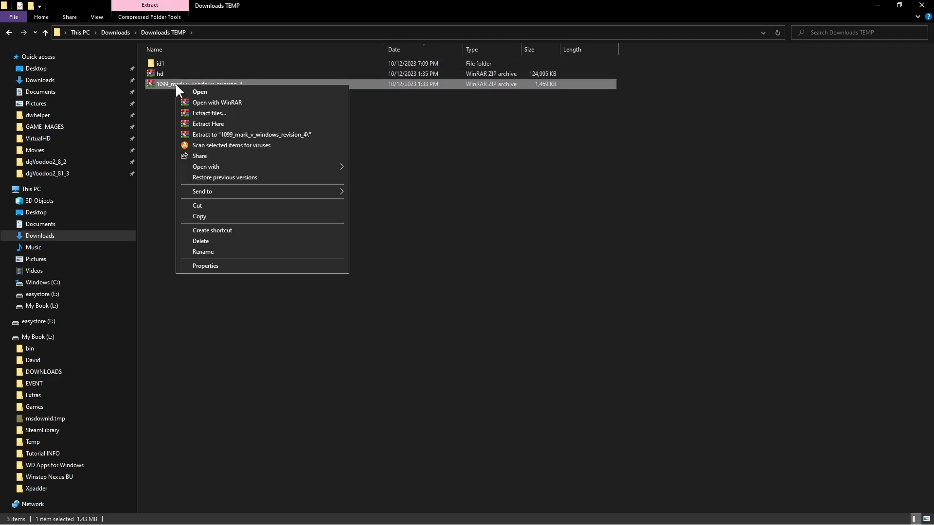
pyautogui.moveTo(240, 141)
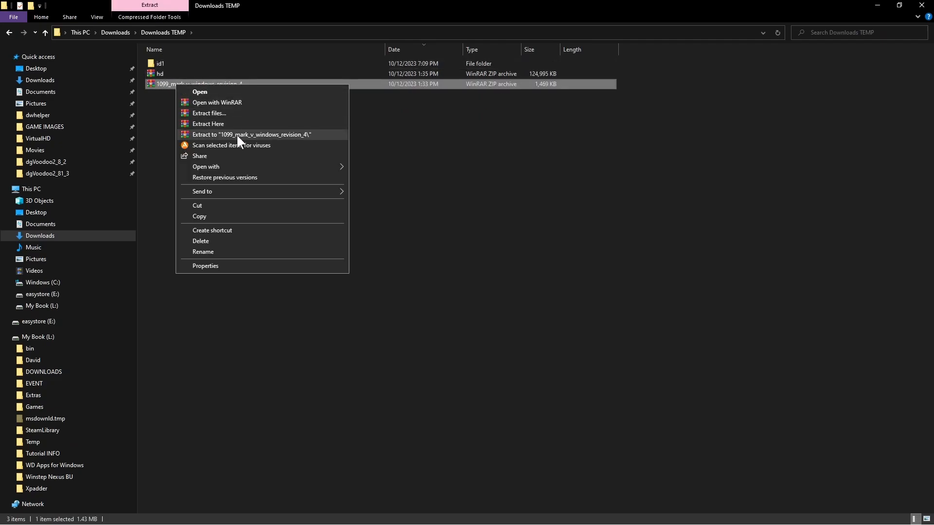
pyautogui.click(250, 135)
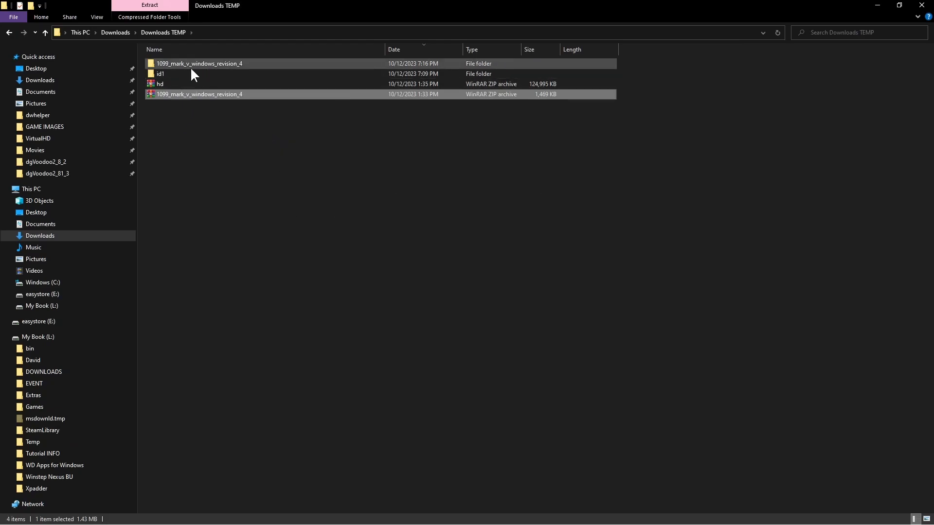
pyautogui.click(159, 83)
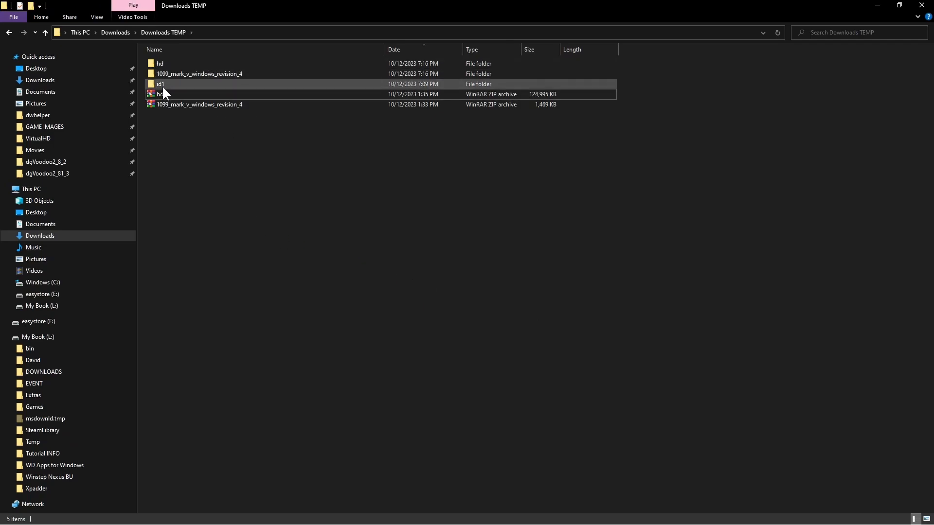
# - Inspect the id1 and hd texture folders, then enter the extracted Mark V revision 4 folder
pyautogui.click(173, 86)
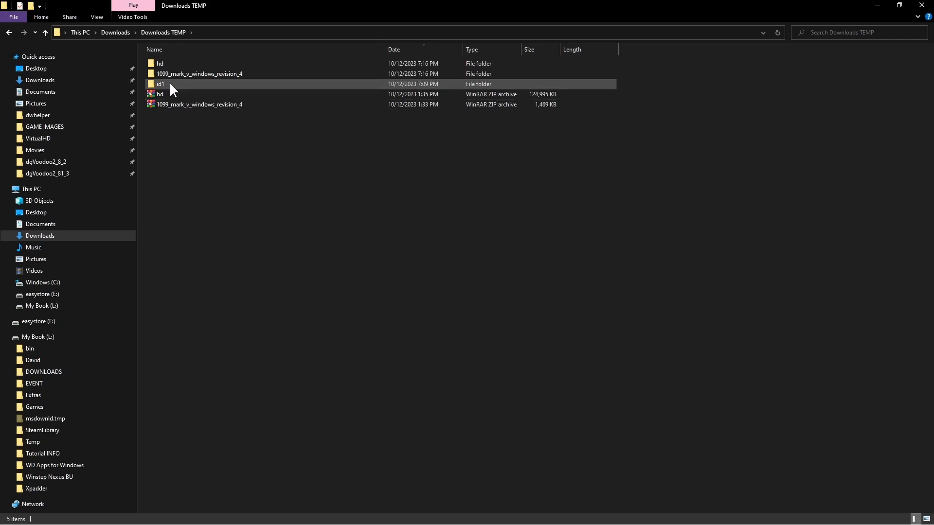
pyautogui.doubleClick(160, 84)
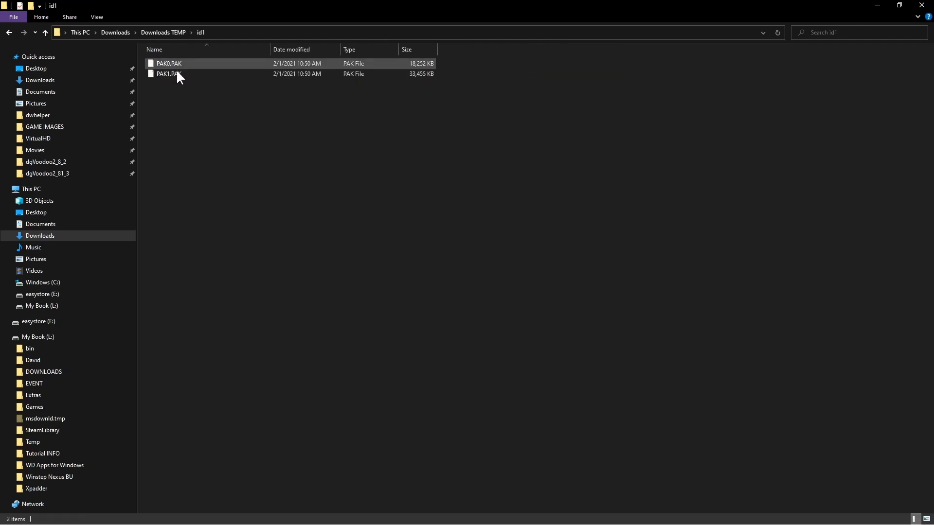
pyautogui.click(35, 35)
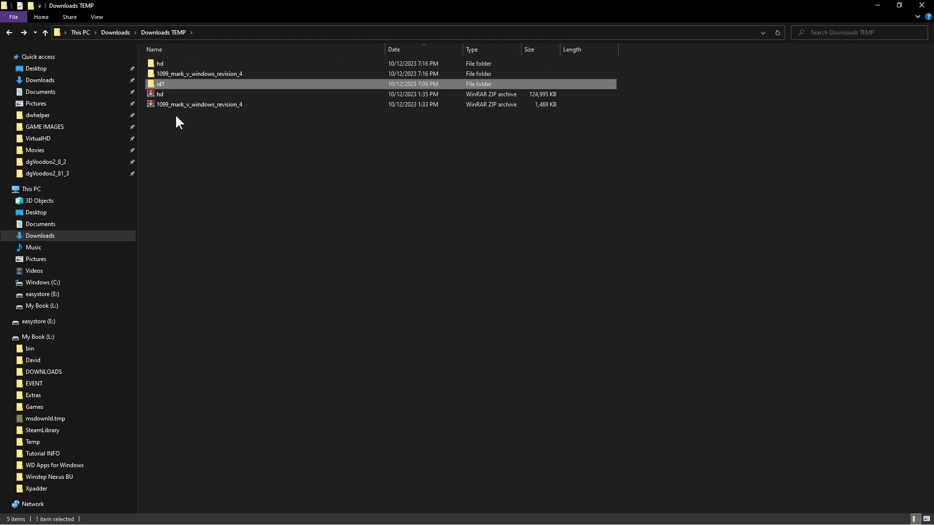
pyautogui.moveTo(219, 131)
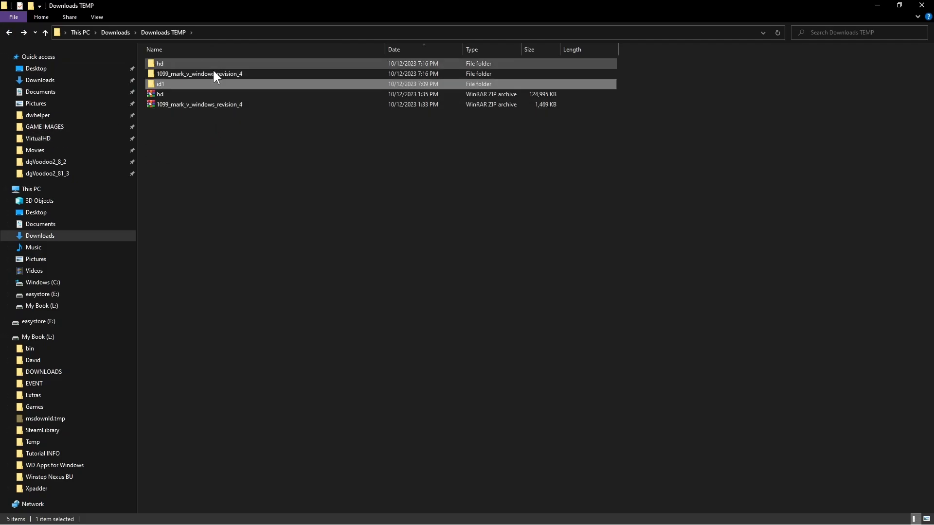
pyautogui.doubleClick(199, 73)
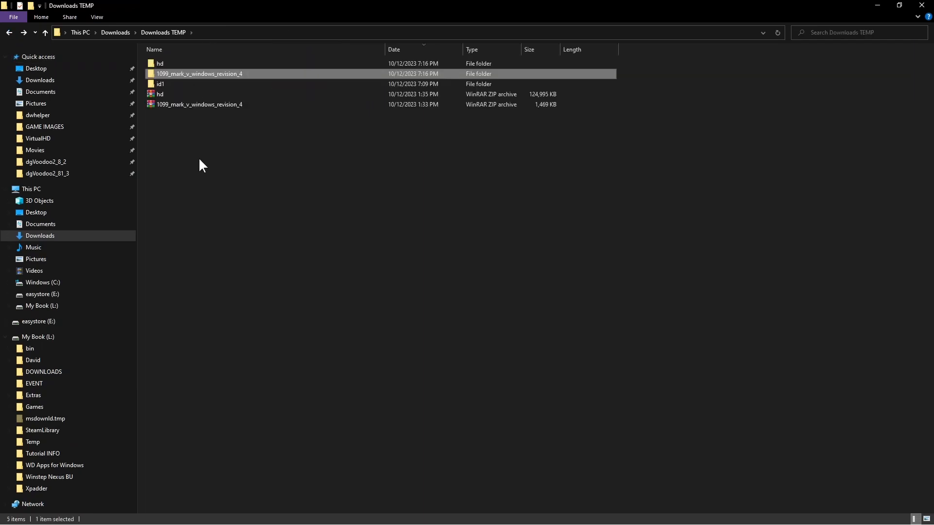
pyautogui.click(159, 63)
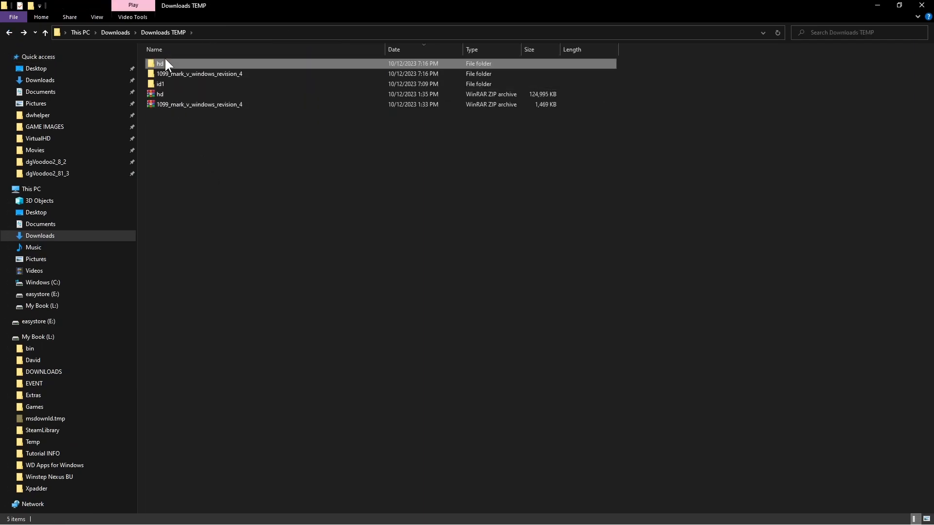
pyautogui.doubleClick(159, 63)
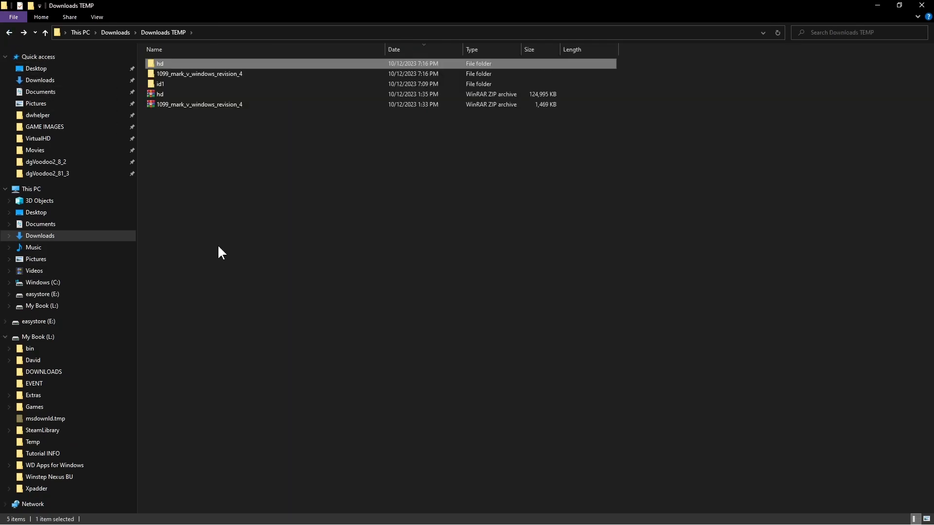
# - Confirm Mark V's id1 folder holds the PAK files and textures, then return and select mark_v
pyautogui.click(160, 83)
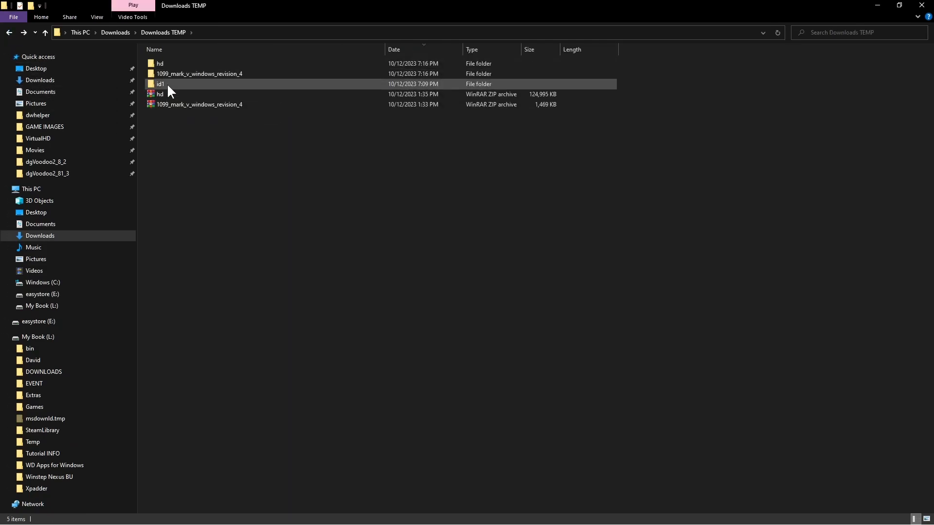
pyautogui.doubleClick(198, 73)
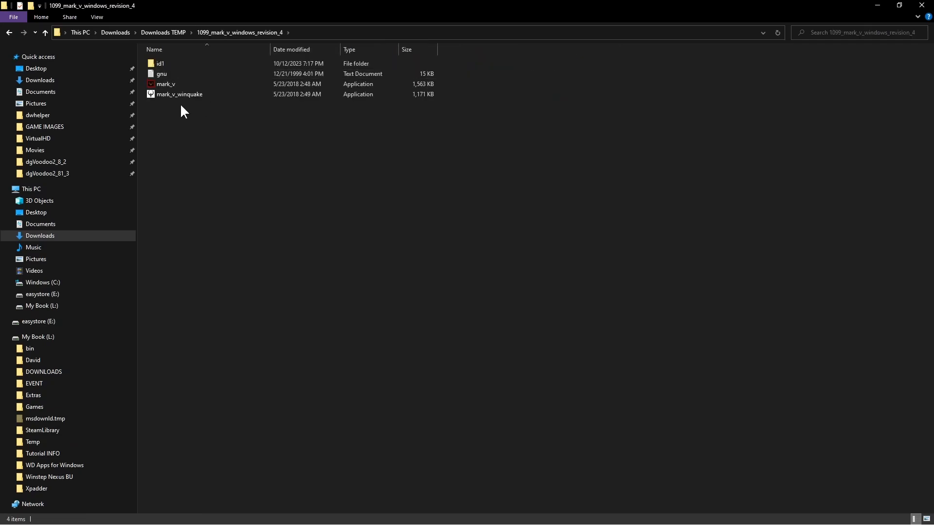
pyautogui.doubleClick(160, 63)
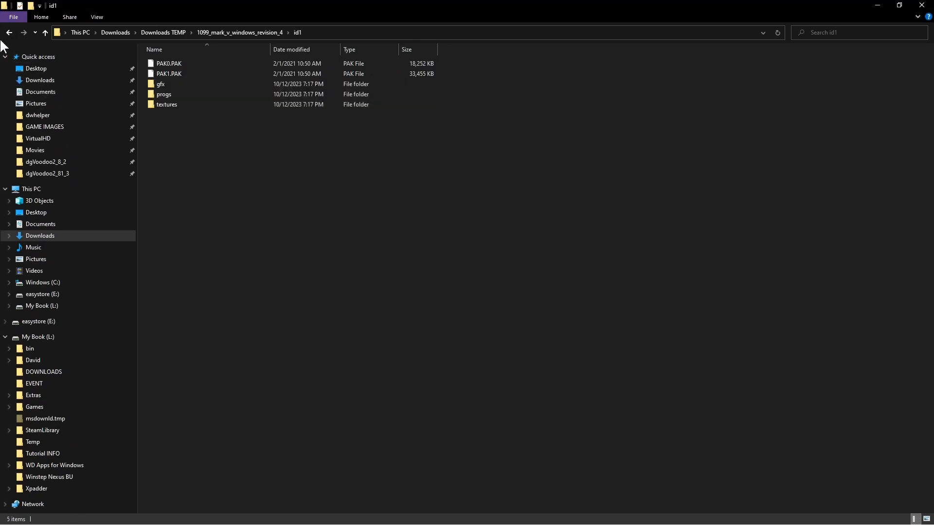
pyautogui.click(34, 33)
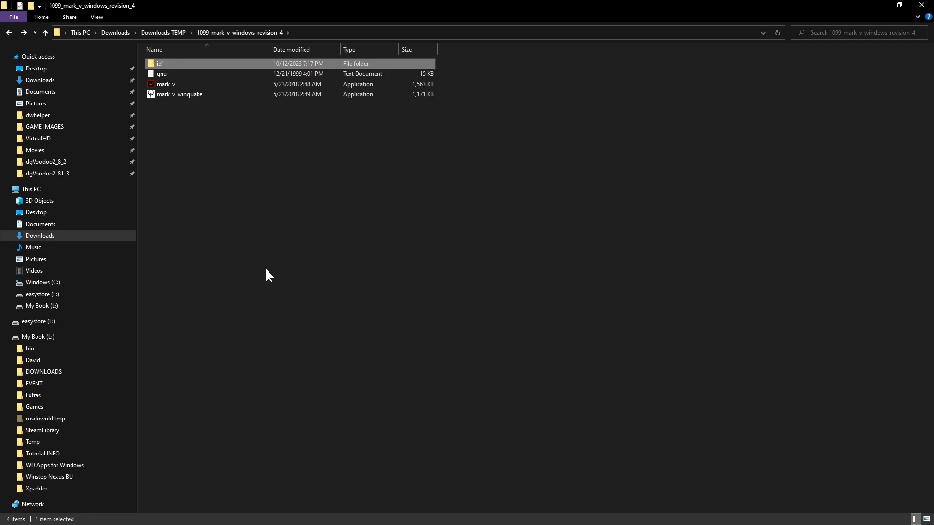
pyautogui.click(166, 84)
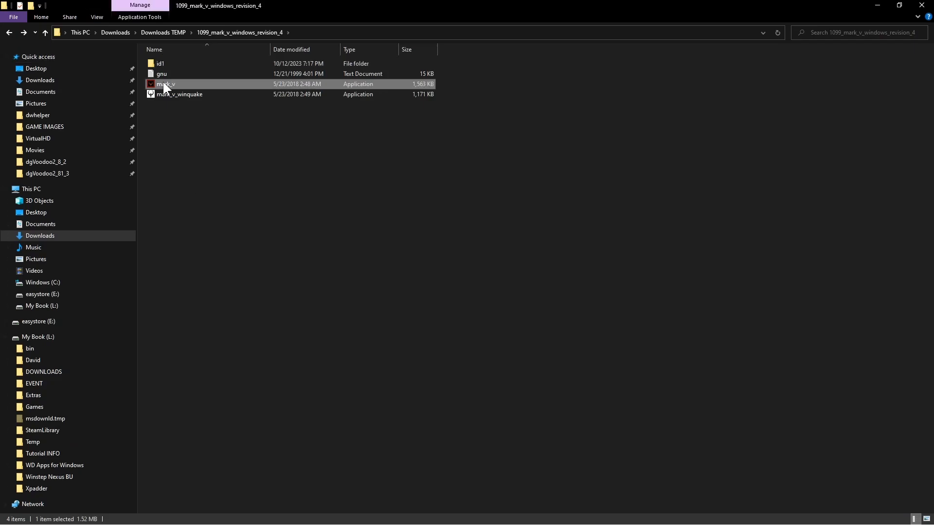
# - Run mark_v.exe, watch the demo briefly, and start a new Single Player game from the main menu
pyautogui.doubleClick(166, 85)
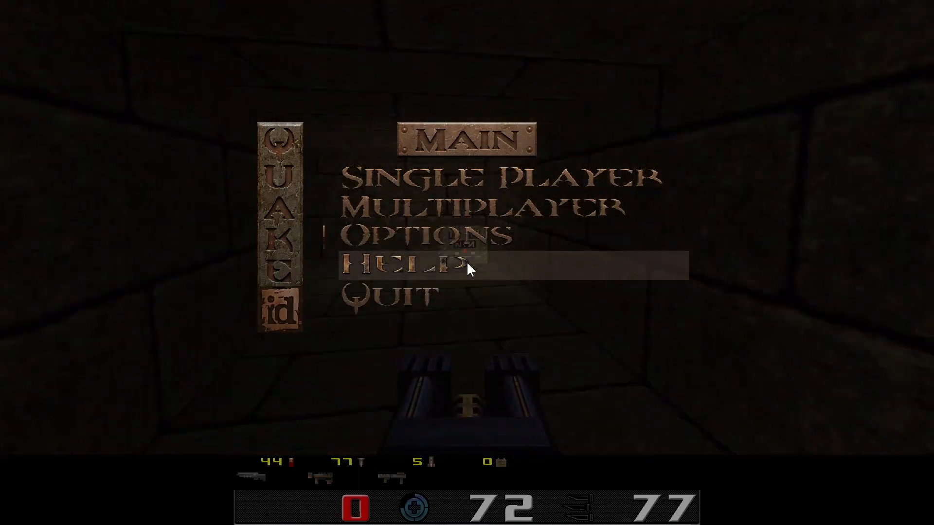
pyautogui.press('escape')
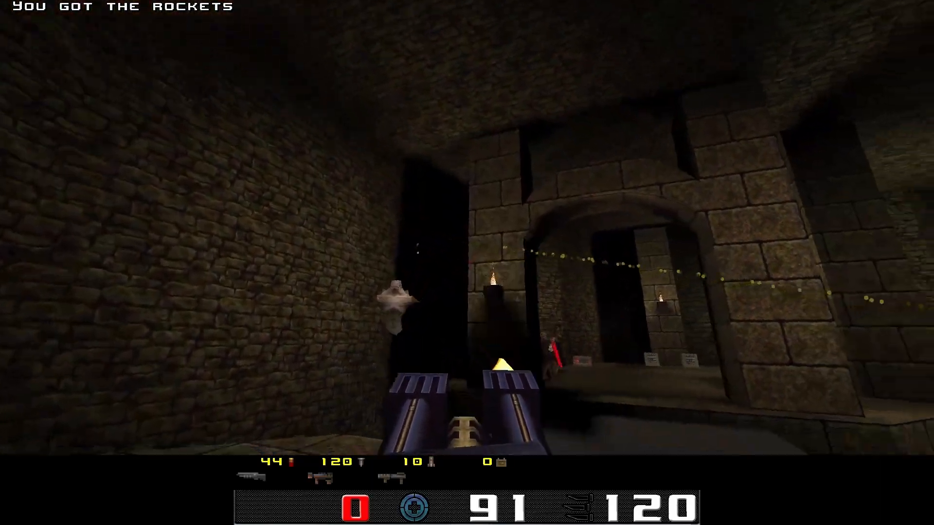
pyautogui.press('Escape')
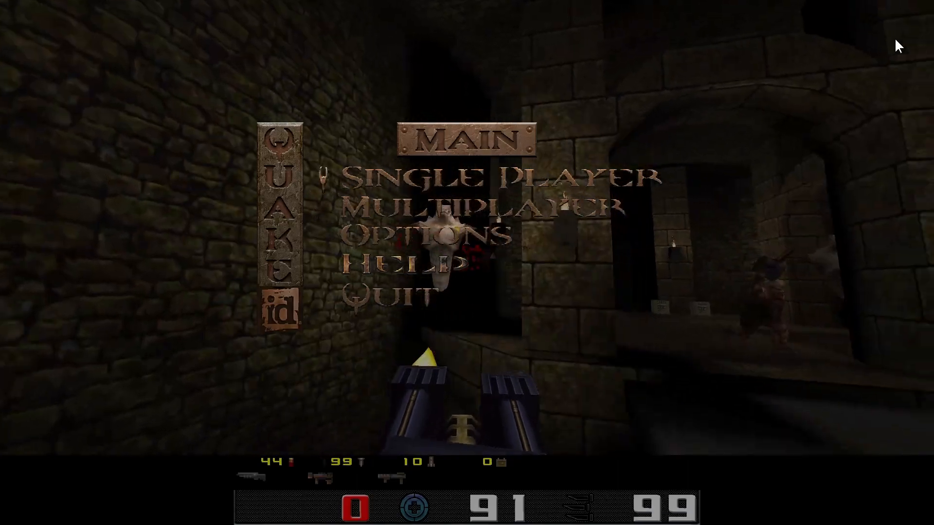
pyautogui.click(493, 181)
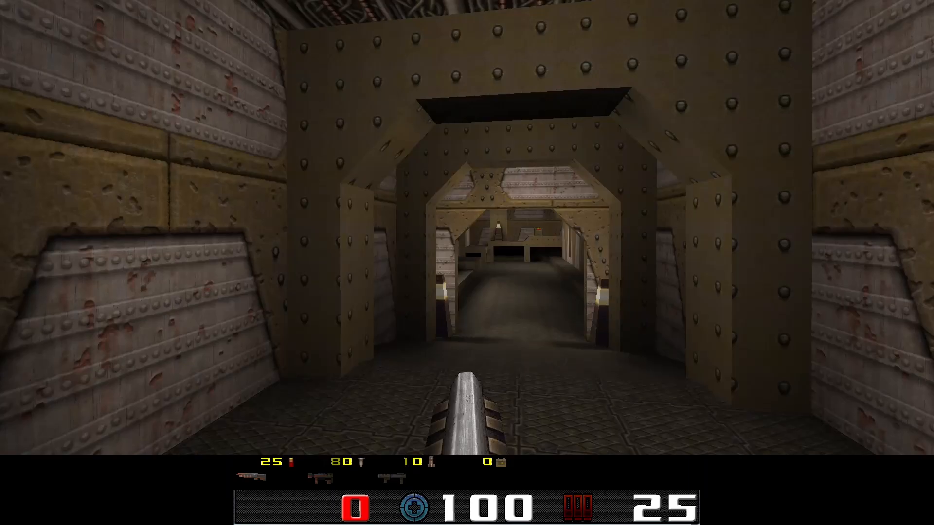
pyautogui.press('w')
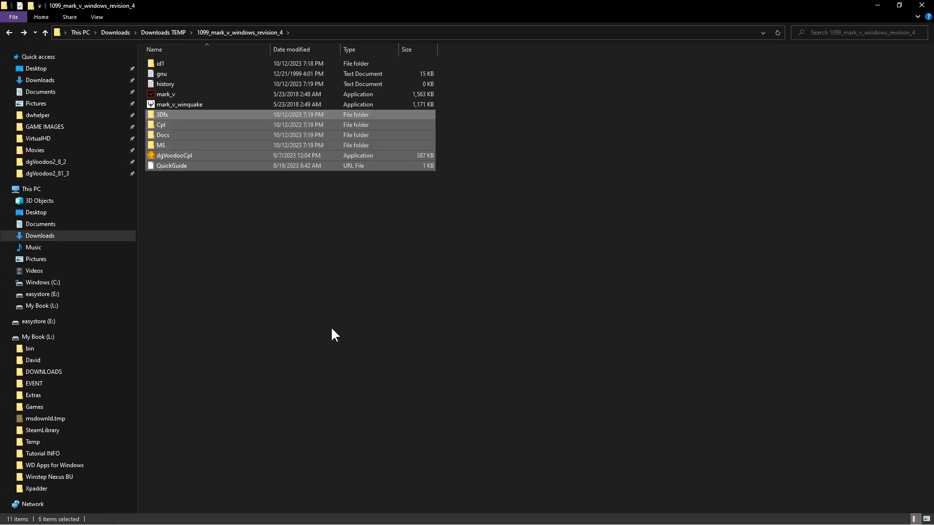
# - Deselect the pasted dgVoodoo folders, control panel and quick guide in the Mark V folder
pyautogui.click(188, 146)
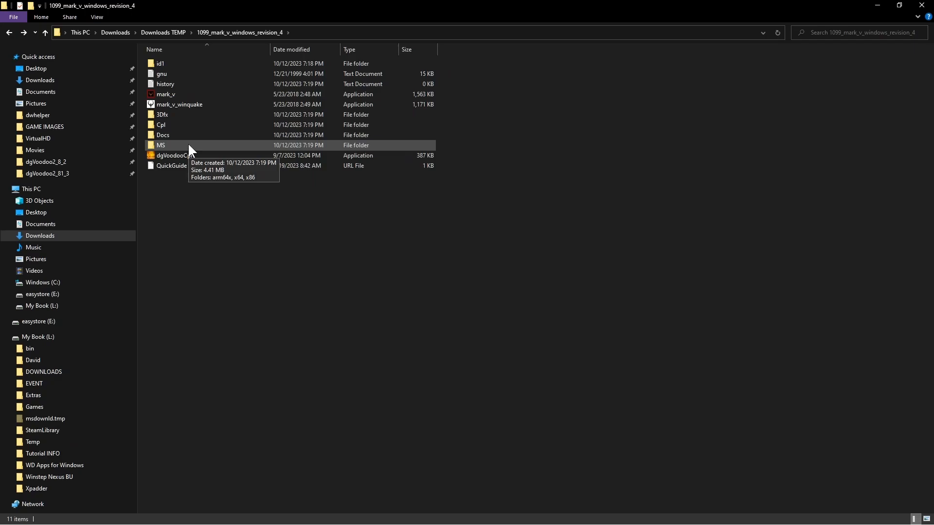
pyautogui.moveTo(188, 187)
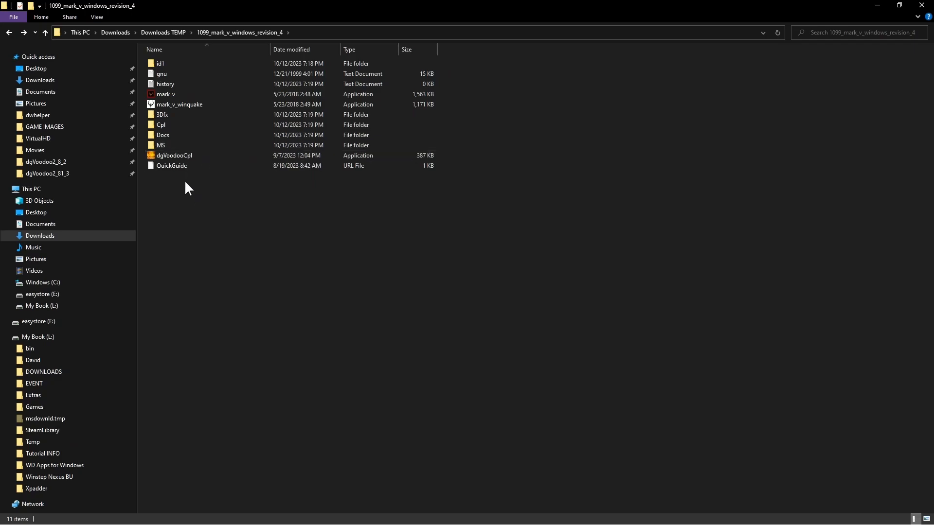
pyautogui.click(171, 166)
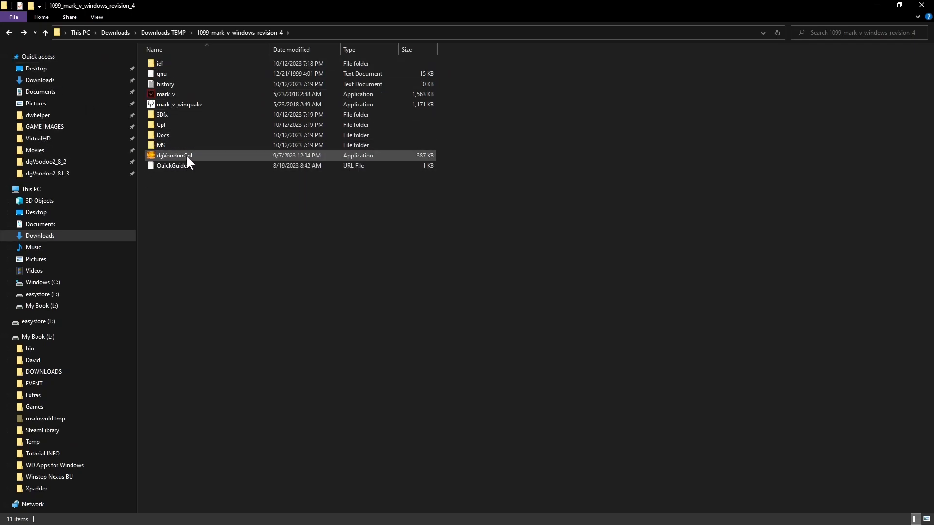
# - Launch dgVoodoo Control Panel for the Mark V folder and set DirectX output to 4096 MB VRAM at 1920x1080
pyautogui.doubleClick(174, 155)
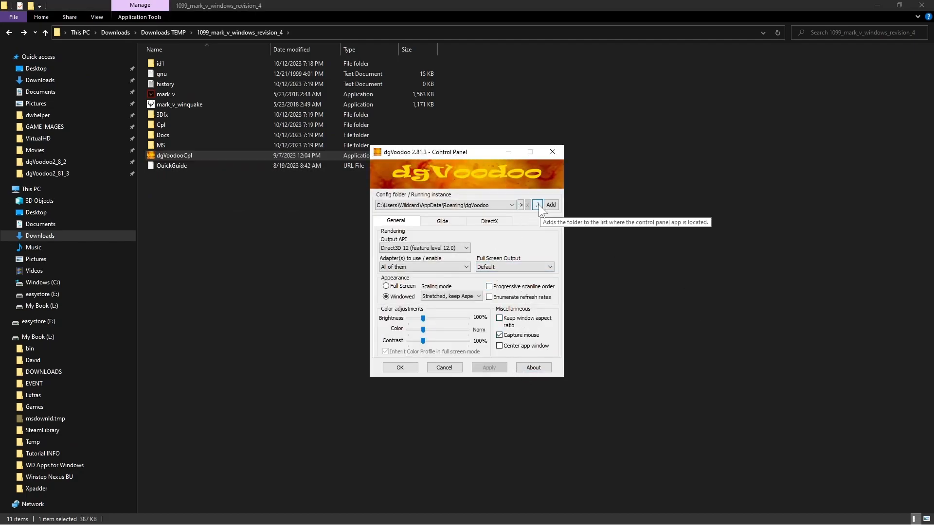
pyautogui.click(537, 204)
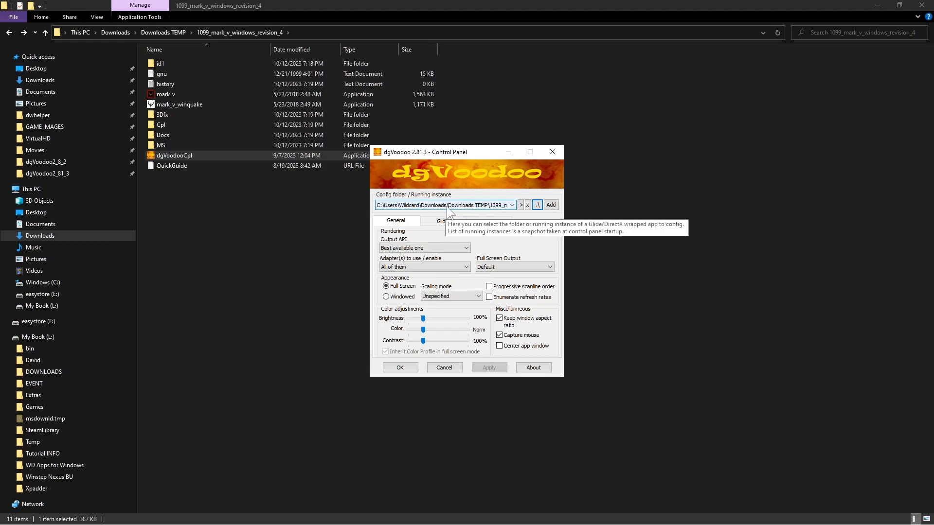
pyautogui.moveTo(485, 217)
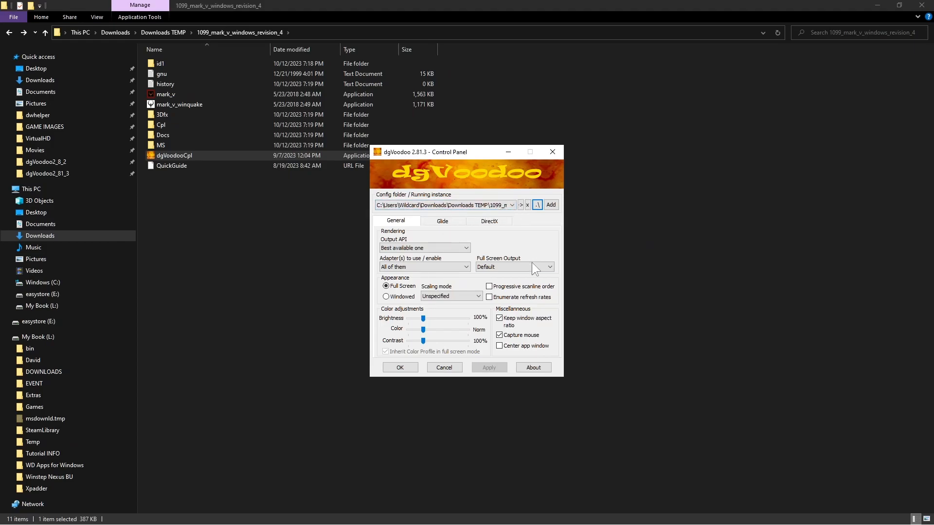
pyautogui.click(489, 220)
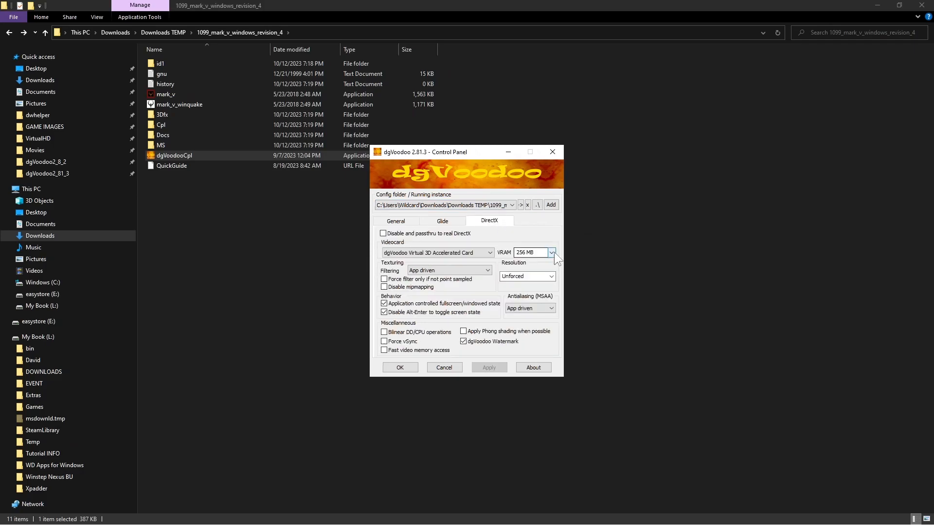
pyautogui.click(551, 253)
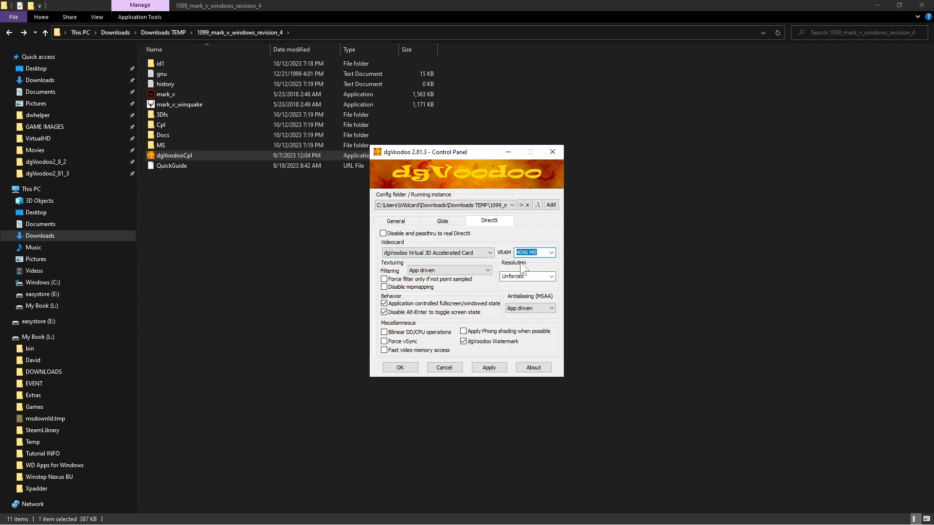
pyautogui.click(550, 276)
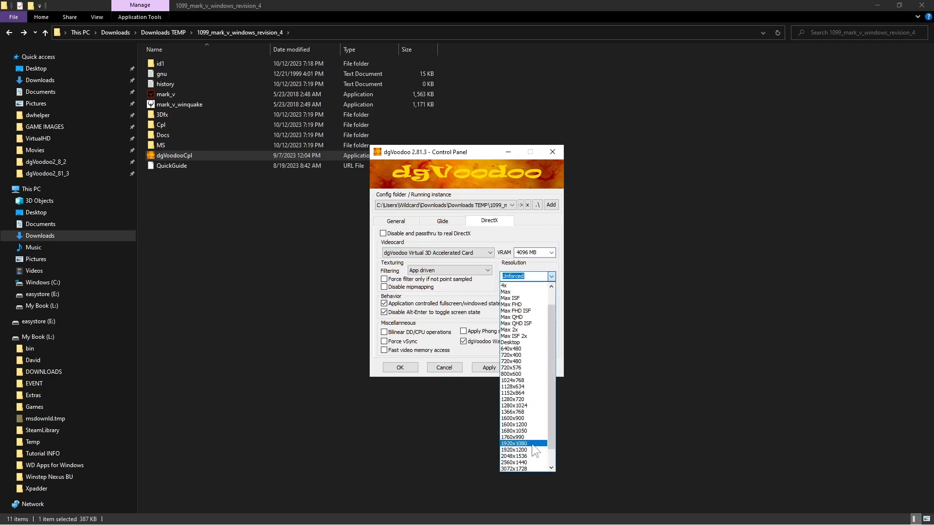
pyautogui.click(513, 443)
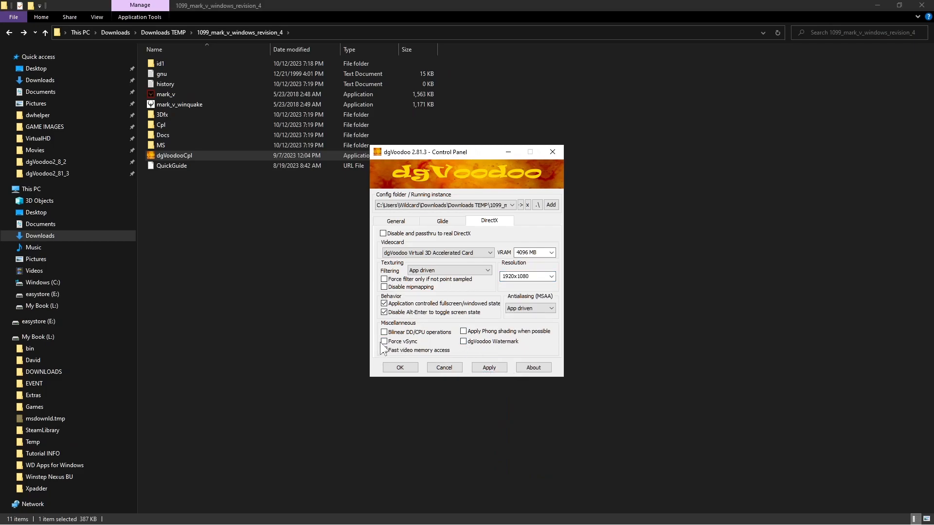
# - Enable forced vSync, turn off the dgVoodoo watermark, and apply the DirectX settings to dgVoodoo.conf
pyautogui.click(384, 341)
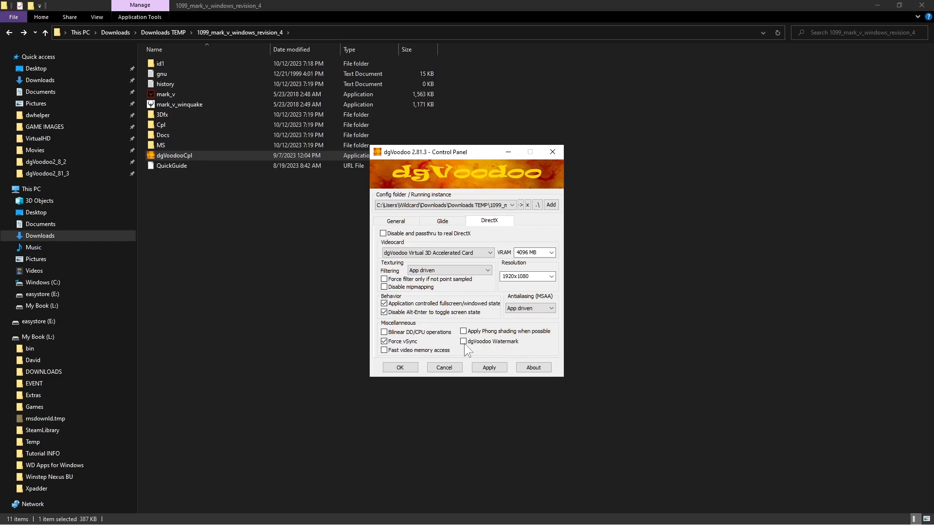
pyautogui.click(489, 367)
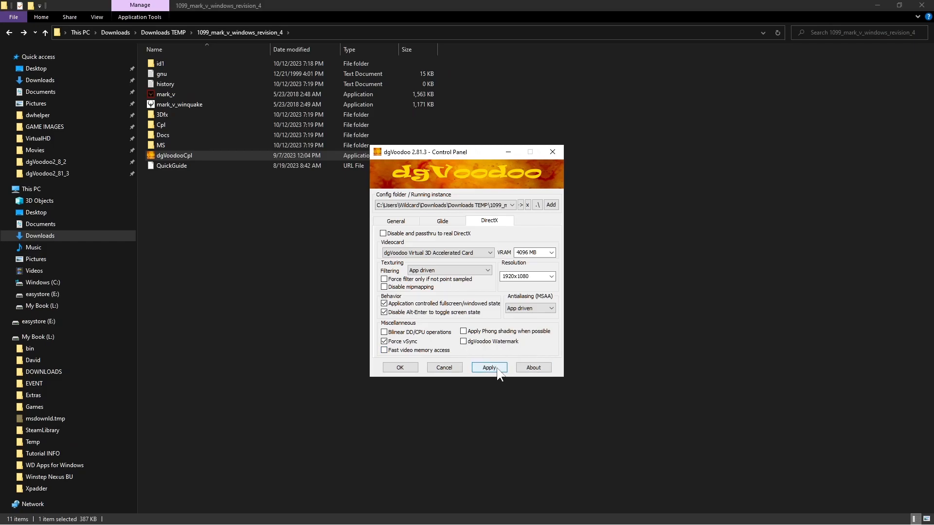
pyautogui.click(489, 368)
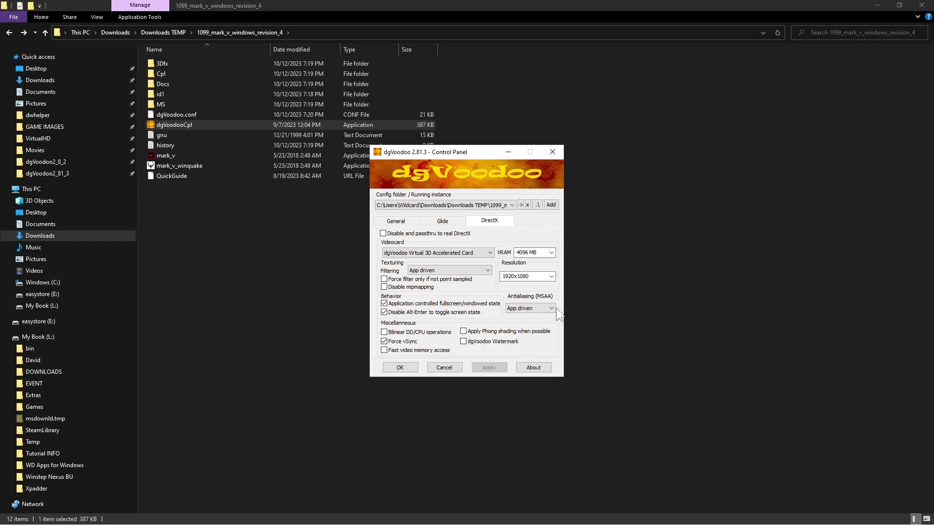
pyautogui.click(552, 308)
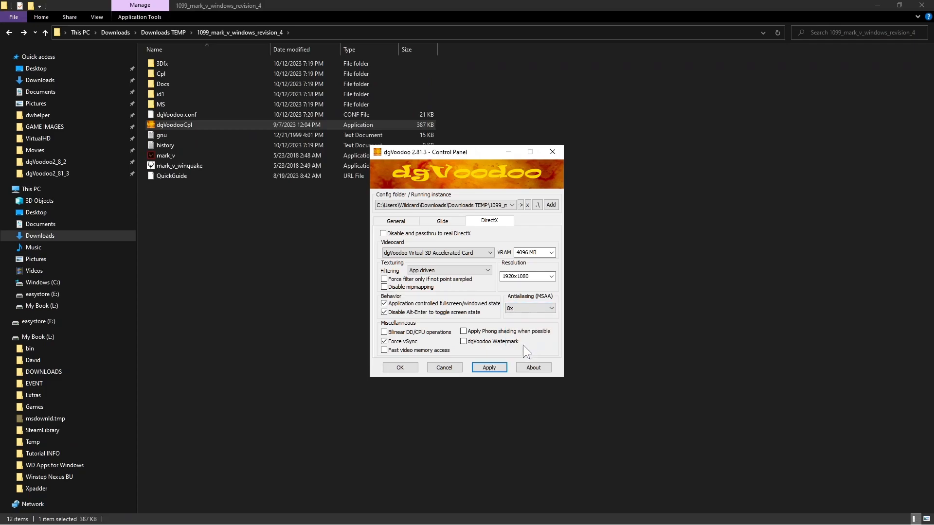
pyautogui.click(490, 367)
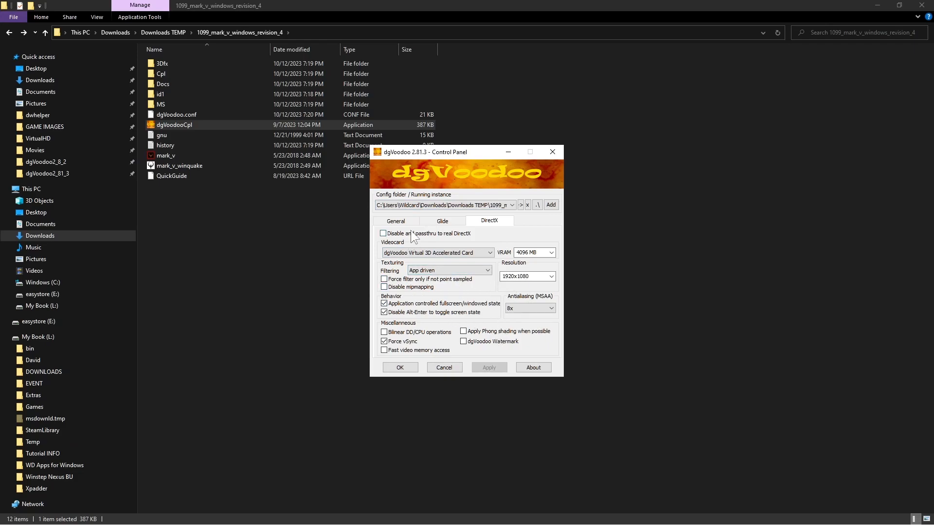
# - On General, set scaling to stretched keeping aspect ratio, then save with OK and close the panel
pyautogui.click(396, 221)
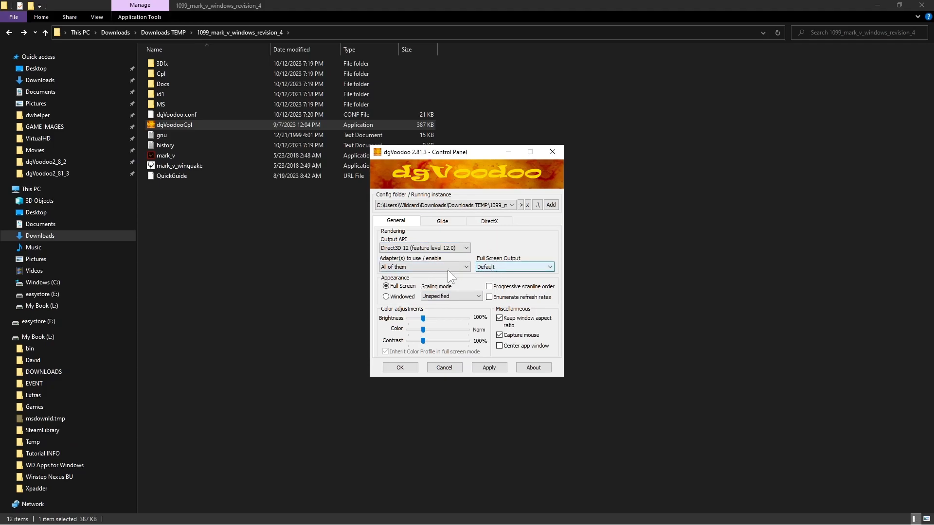
pyautogui.moveTo(492, 276)
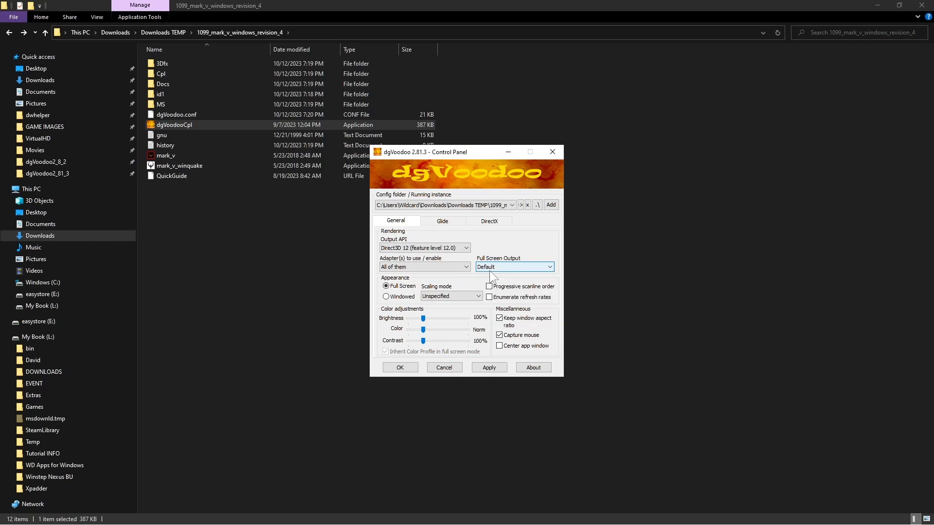
pyautogui.moveTo(420, 248)
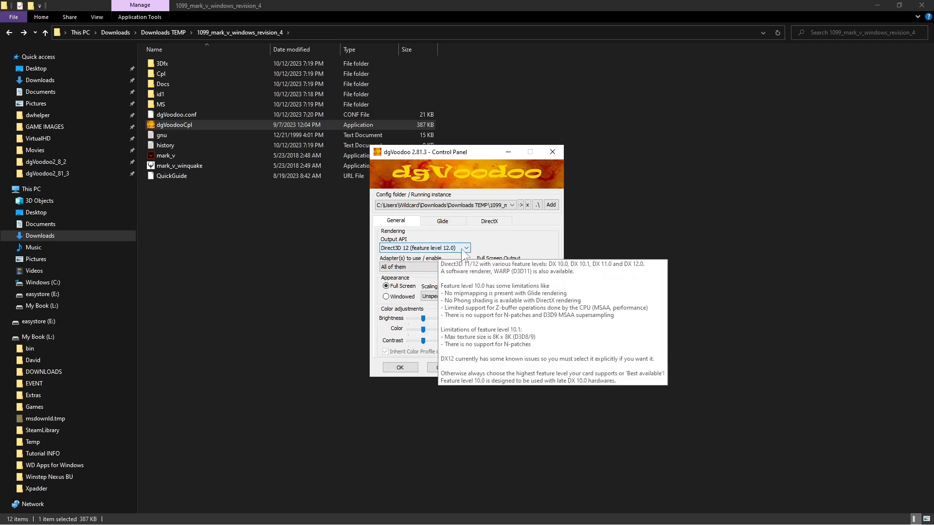
pyautogui.moveTo(415, 312)
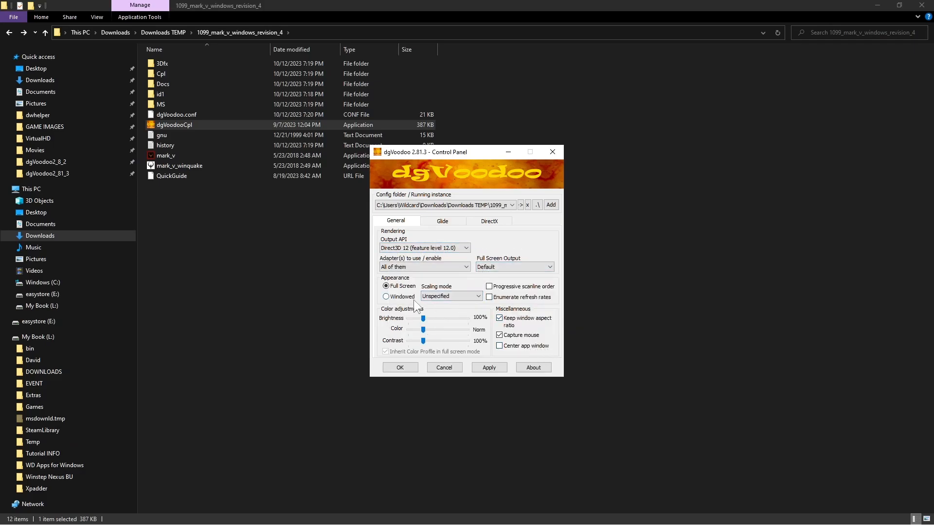
pyautogui.click(477, 295)
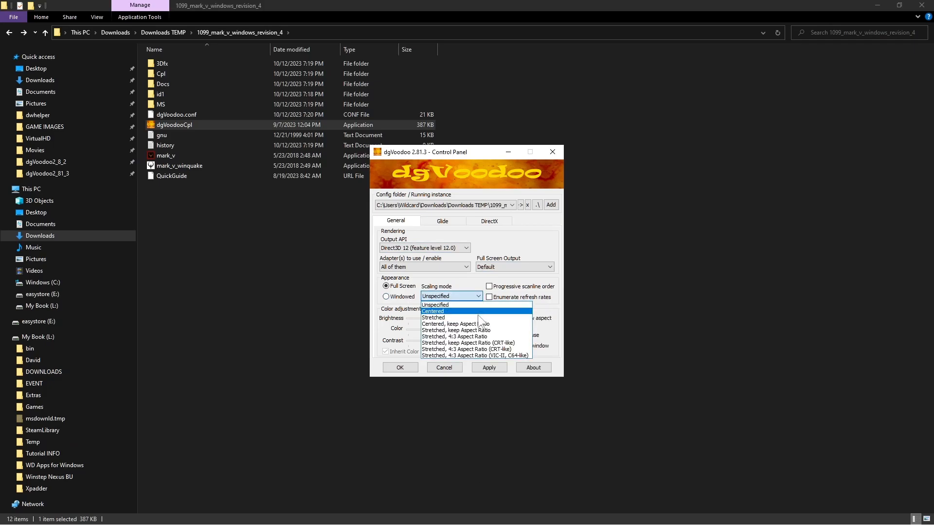
pyautogui.moveTo(475, 324)
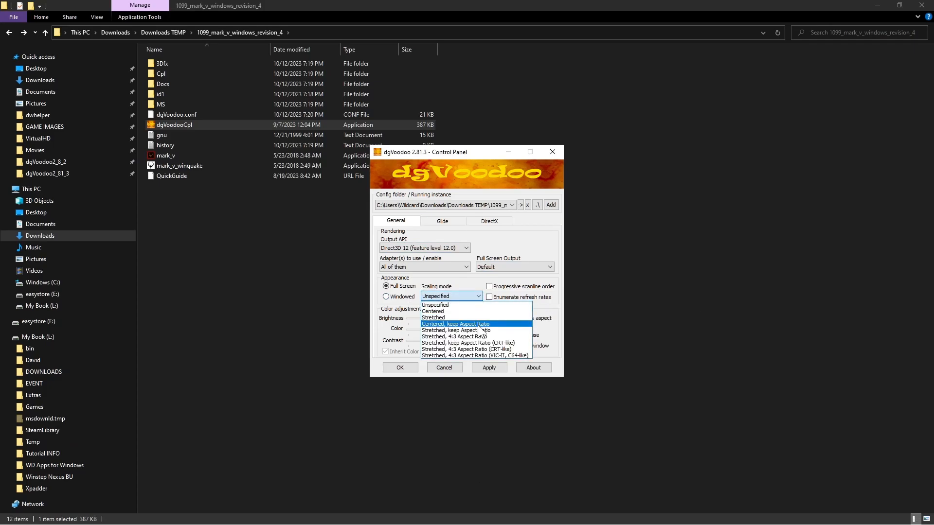
pyautogui.moveTo(472, 343)
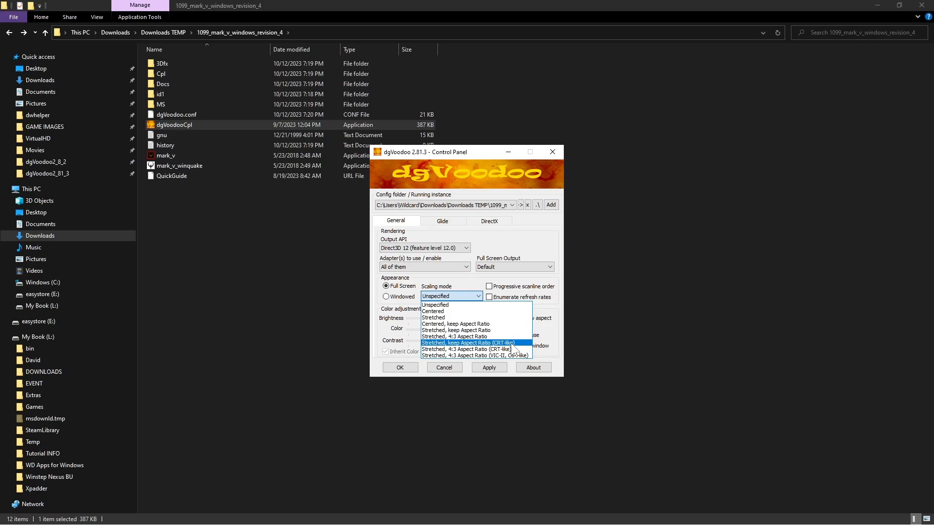
pyautogui.click(456, 330)
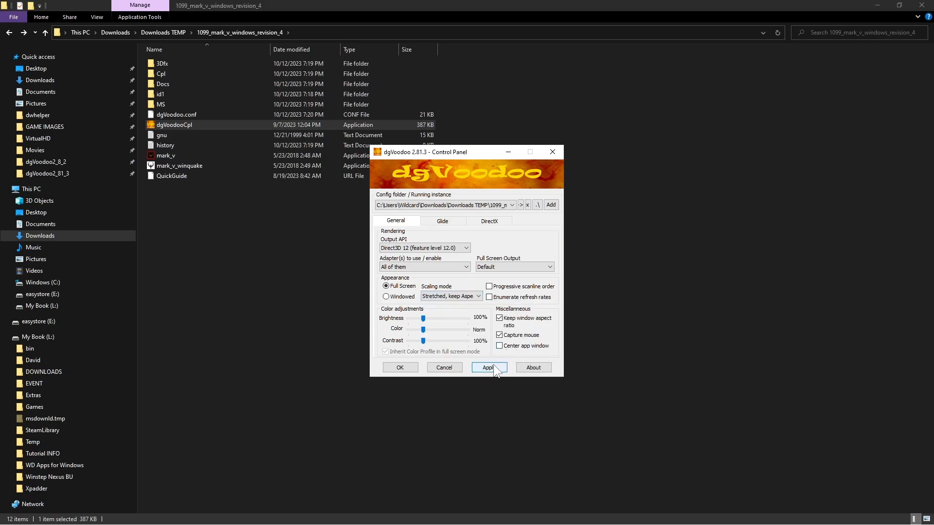
pyautogui.click(400, 367)
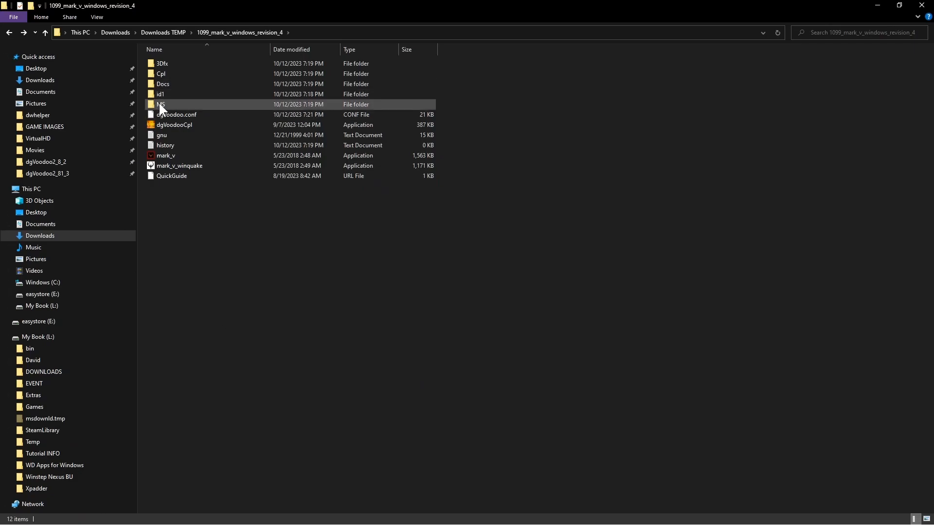
# - Copy the x86 D3D8, D3D9, D3DImm and DDraw DLLs from MS into the Mark V folder and launch mark_v
pyautogui.doubleClick(160, 104)
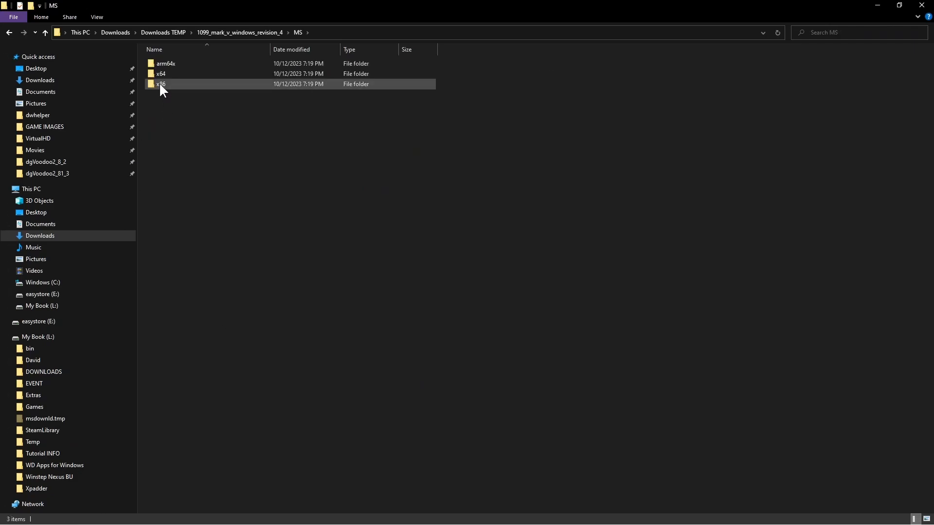
pyautogui.doubleClick(162, 84)
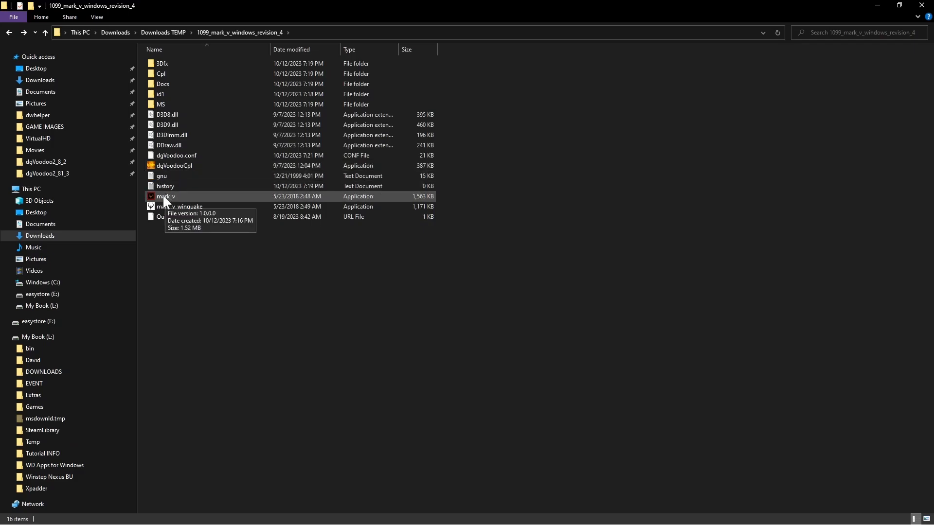
pyautogui.click(165, 196)
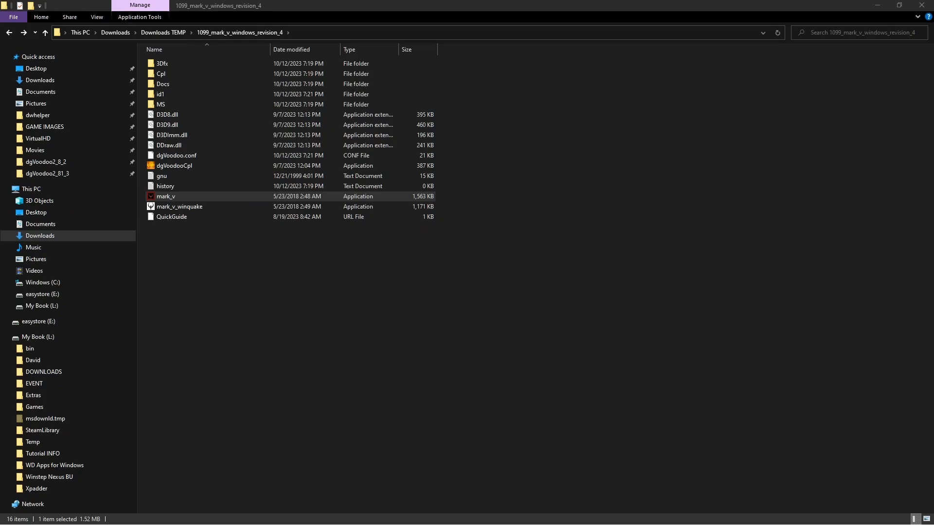
pyautogui.doubleClick(165, 196)
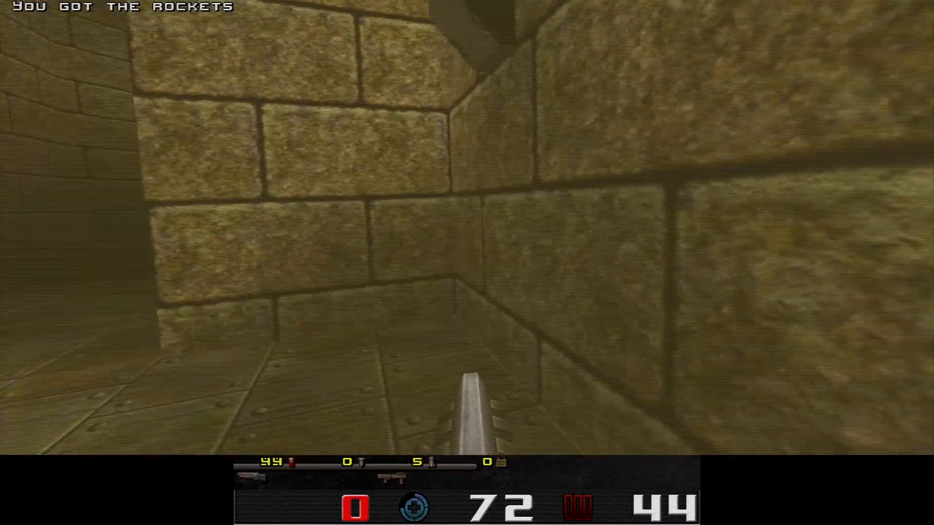
# - Play through the first level in HD to the Completed screen, then bring up the main menu with Esc
pyautogui.press('Escape')
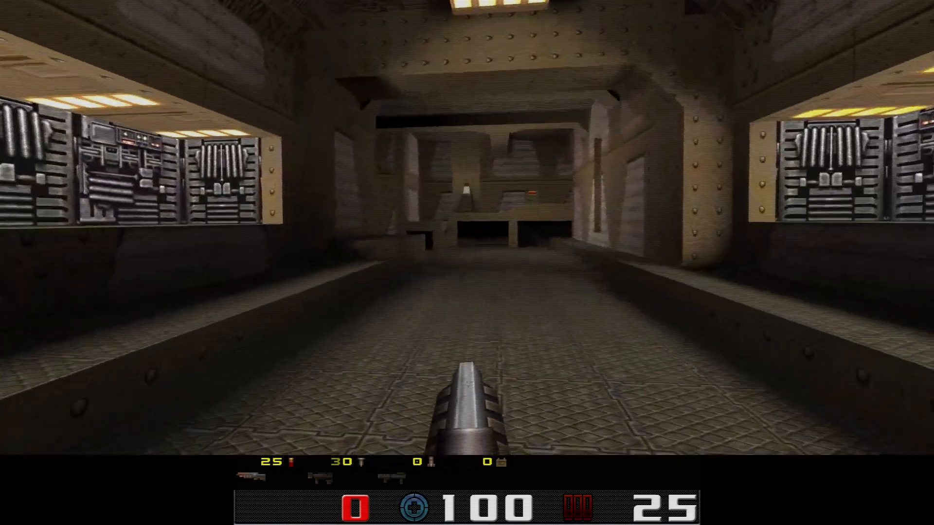
pyautogui.press('W')
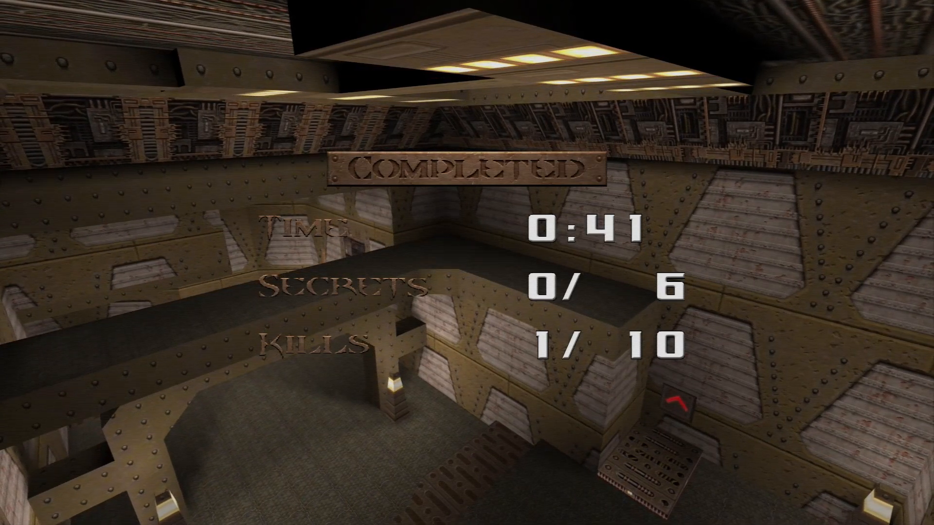
pyautogui.press('Escape')
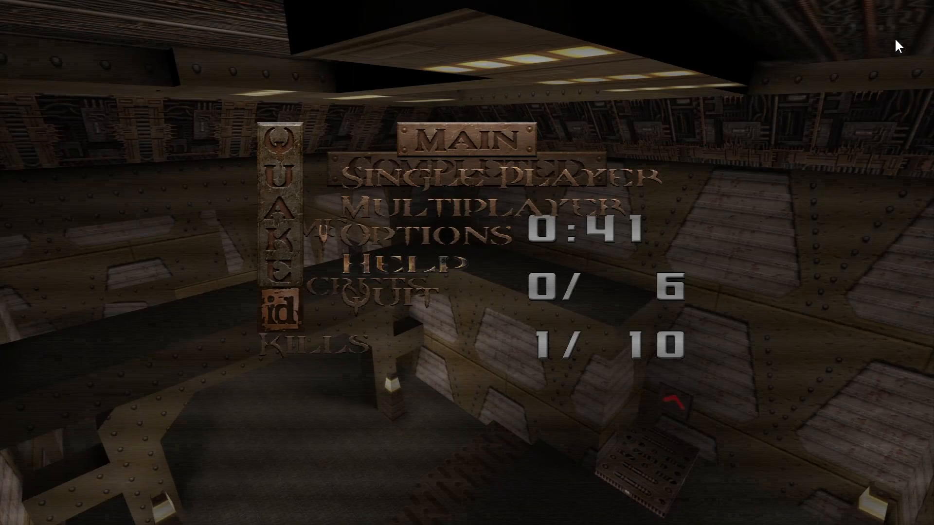
# - Check in Options that Video Options reads 1920x1080 and return to the main menu
pyautogui.click(444, 240)
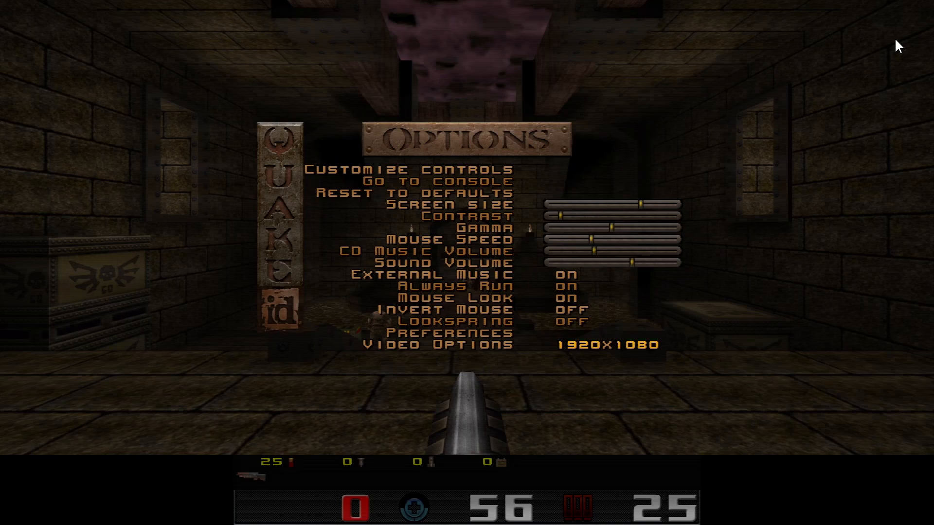
pyautogui.click(445, 333)
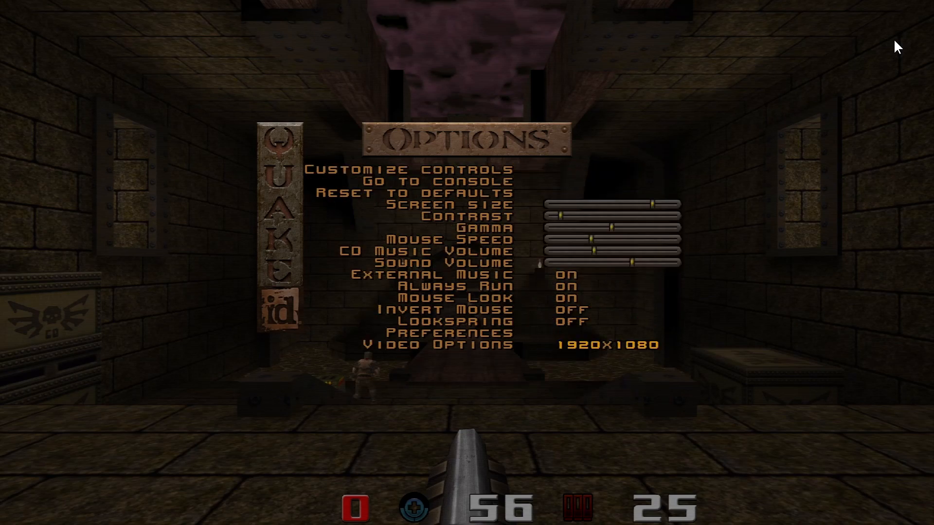
pyautogui.press('Escape')
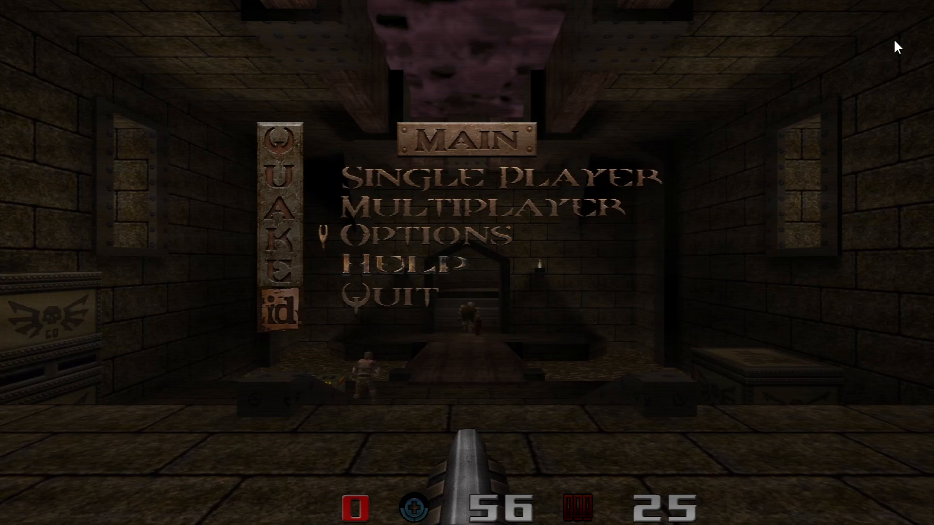
# - Resume play in Castle of the Damned and attack the enemy in the doorway
pyautogui.press('Escape')
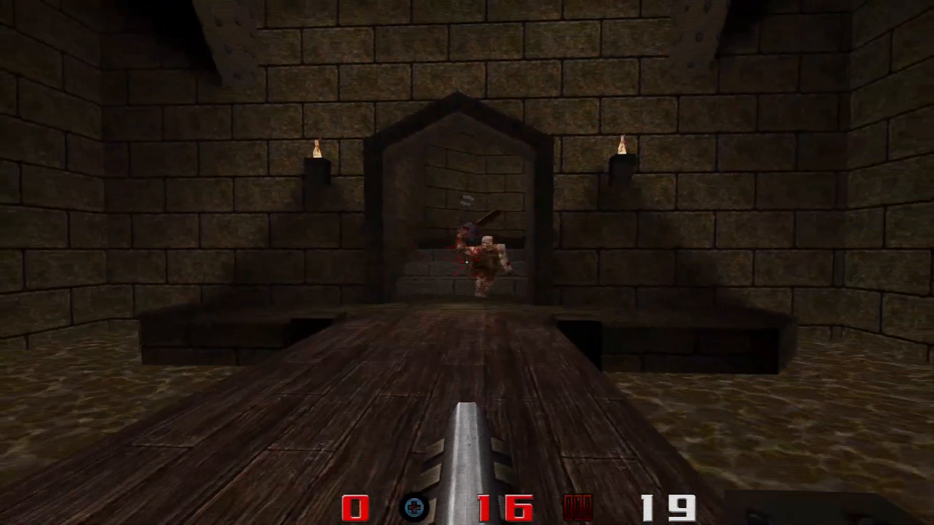
pyautogui.click(463, 262)
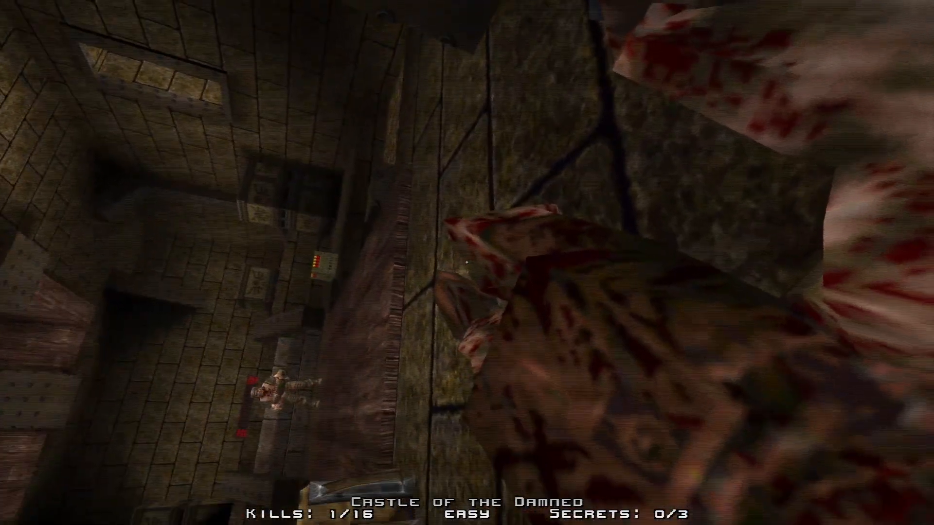
# - Quit Quake from the main menu and close the game folder window
pyautogui.press('Escape')
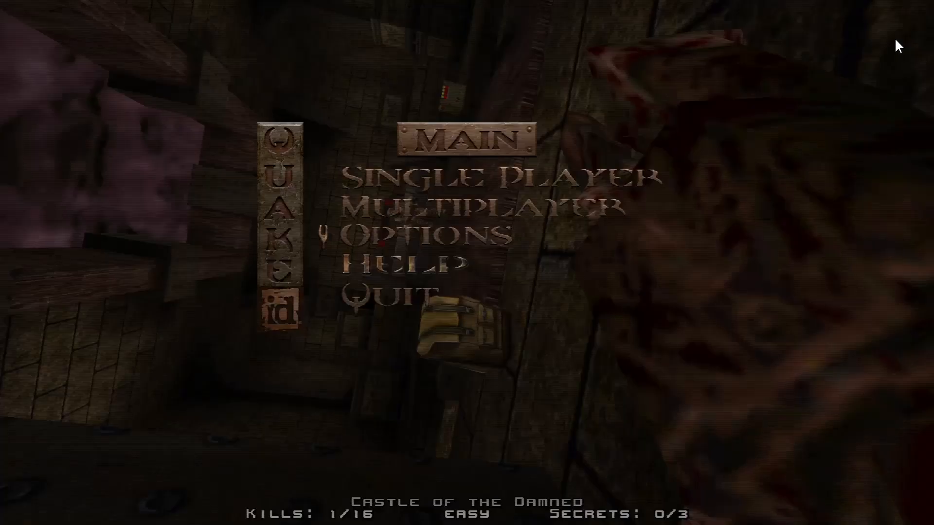
pyautogui.press('DOWN')
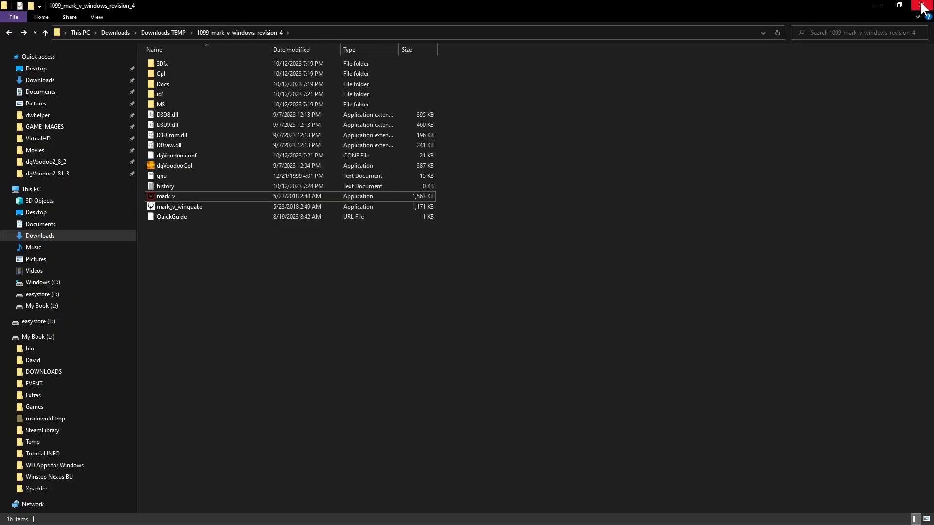
pyautogui.click(920, 7)
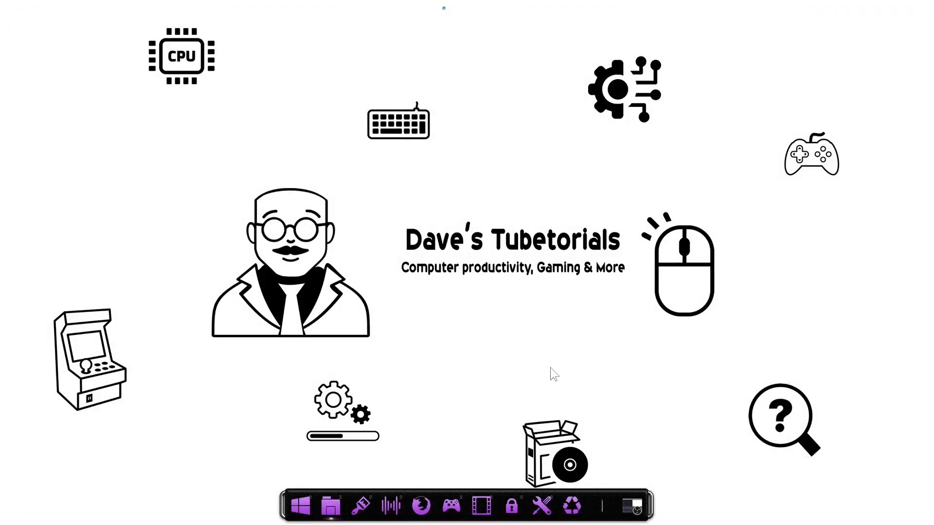